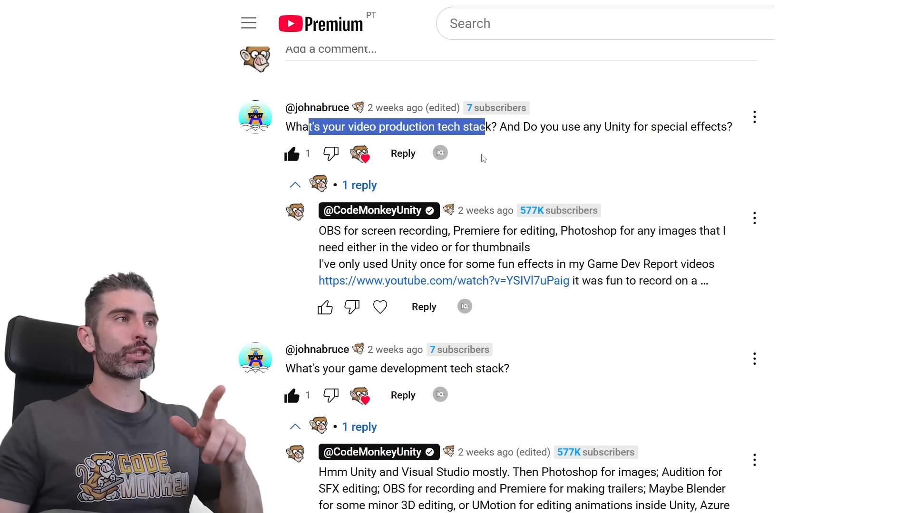
Scroll down through the tech-stack comment replies and back up.
{"action": "scroll", "scroll_direction": "down", "scroll_amount": 3}
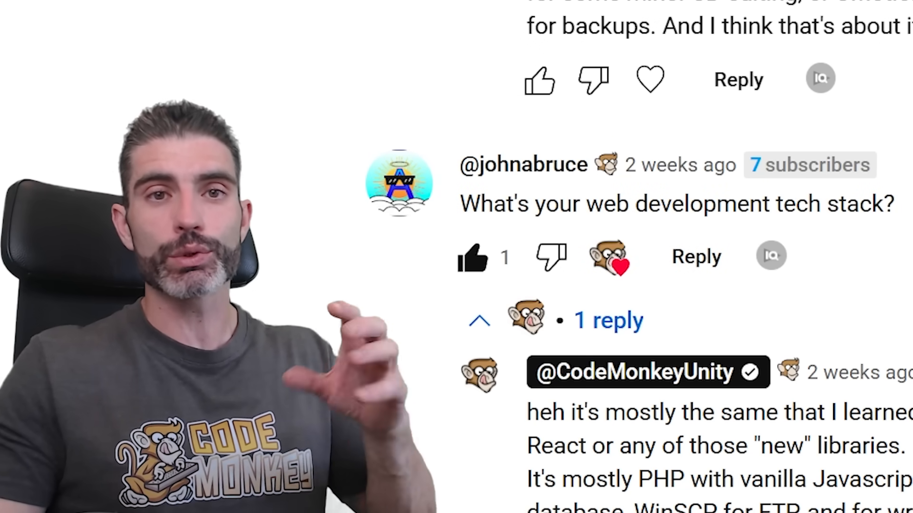
{"action": "scroll", "scroll_direction": "up", "scroll_amount": 3}
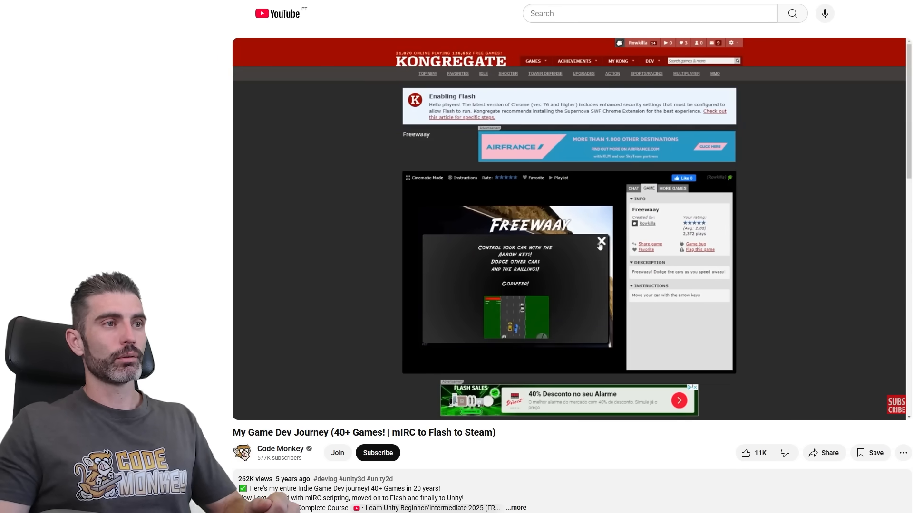
Scroll through the Kongregate games list in the game dev journey video.
{"action": "left_click", "coordinate": [600, 241]}
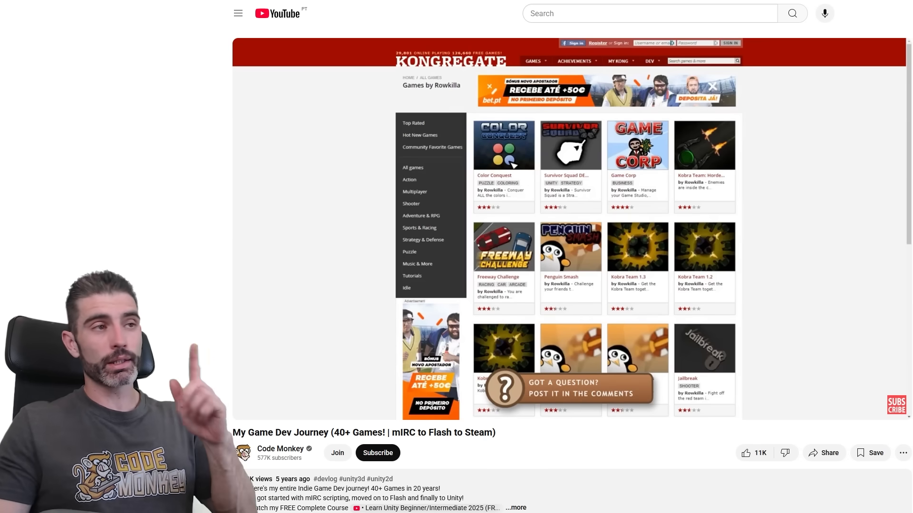
{"action": "scroll", "scroll_direction": "down", "scroll_amount": 3}
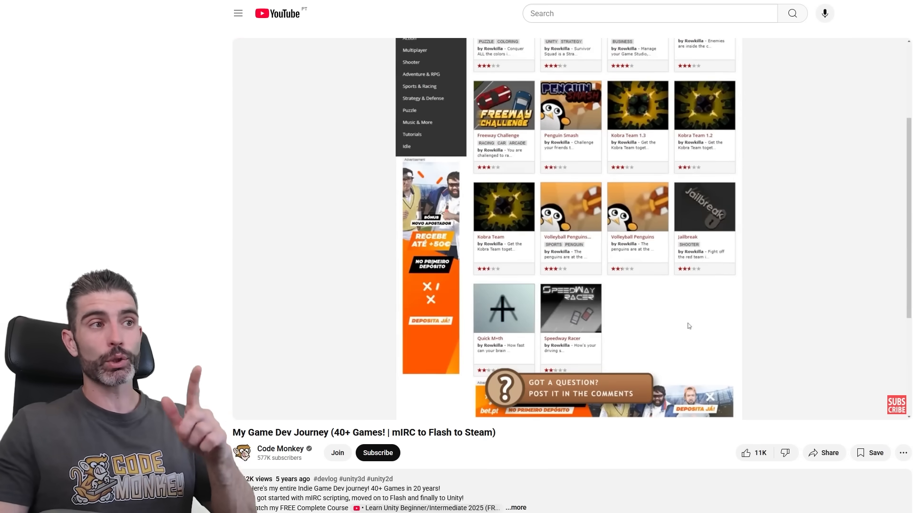
{"action": "scroll", "scroll_direction": "down", "scroll_amount": 3}
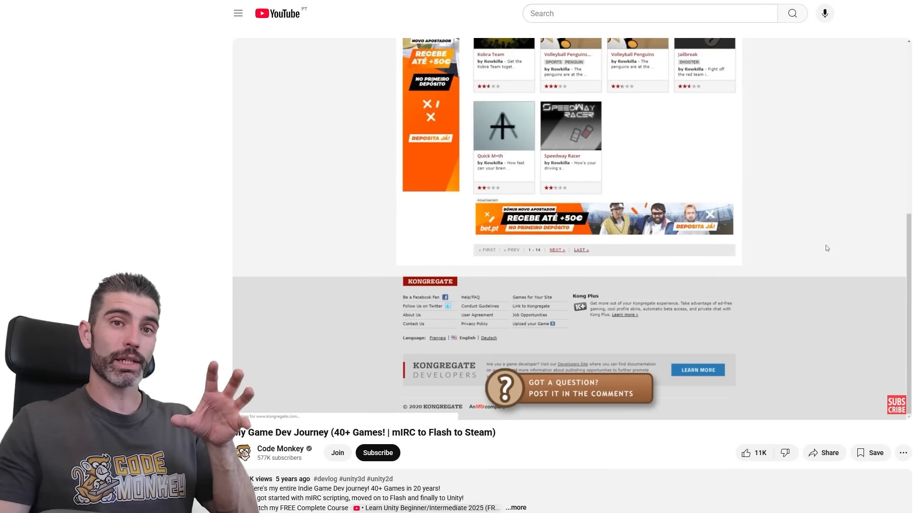
{"action": "scroll", "scroll_direction": "up", "scroll_amount": 3}
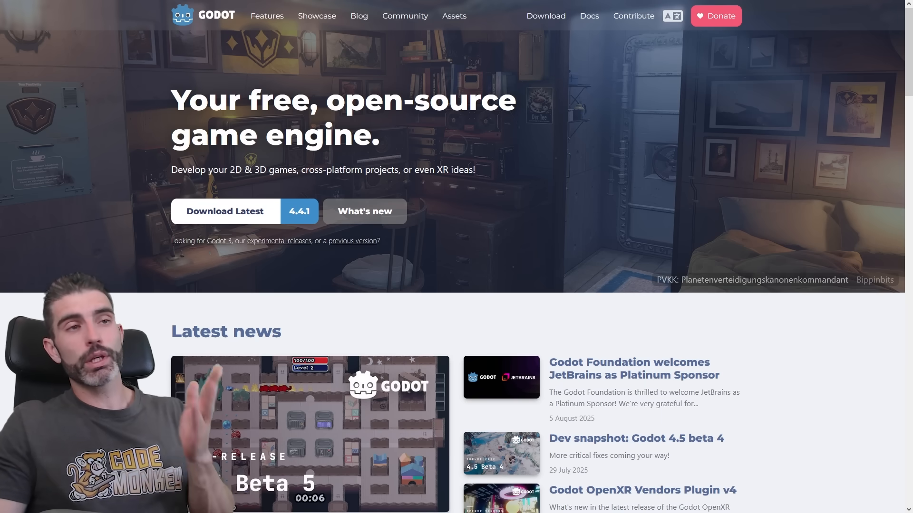
Scroll past the Godot homepage toward the Unity 2D Beginner course video.
{"action": "scroll", "scroll_direction": "down", "scroll_amount": 3}
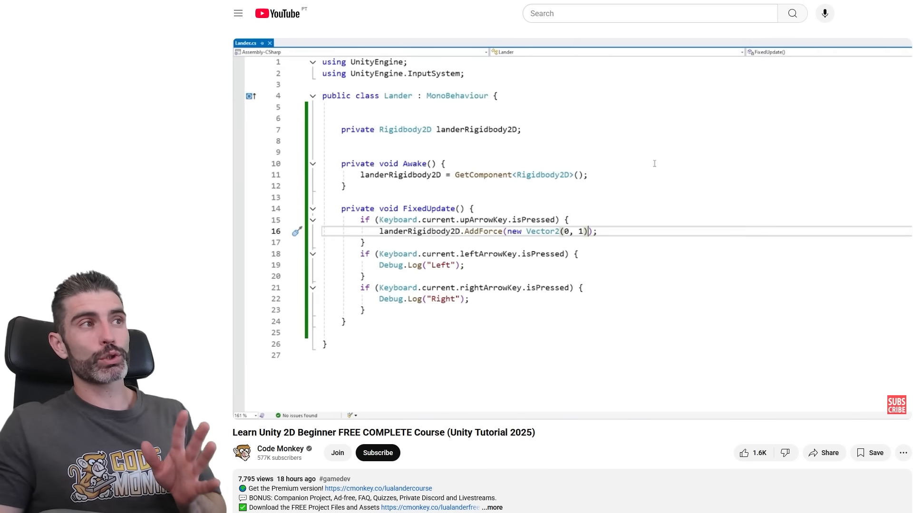
Move past the Visual Studio Code site to GamepadButtons_Playstation.psd in Photoshop.
{"action": "double_click", "coordinate": [577, 231]}
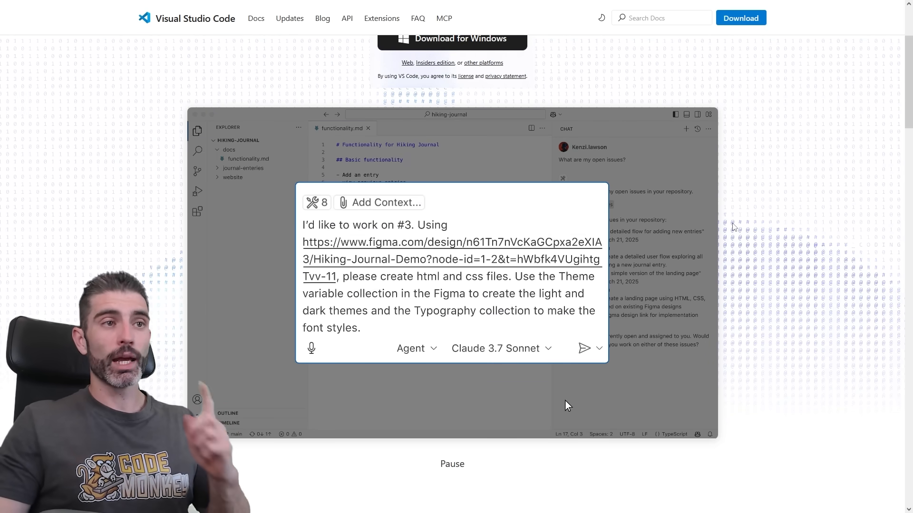
{"action": "left_click", "coordinate": [585, 348]}
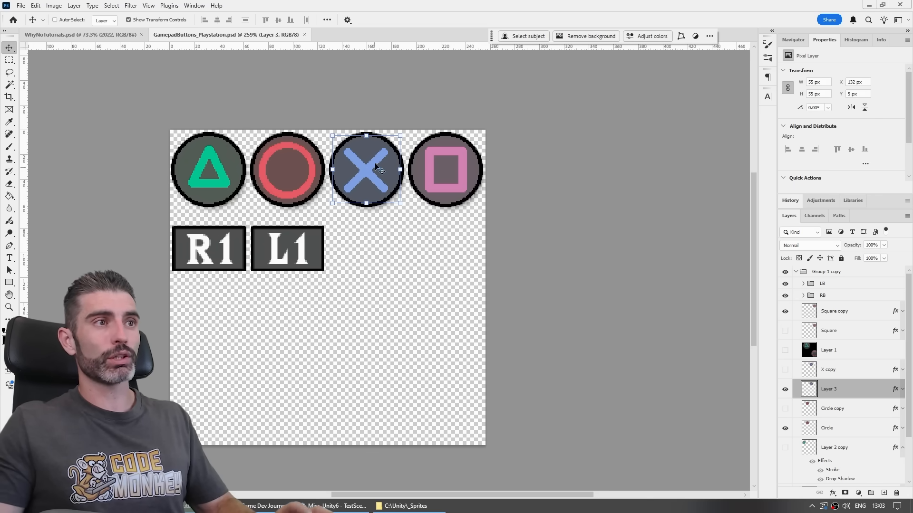
{"action": "mouse_move", "coordinate": [379, 185]}
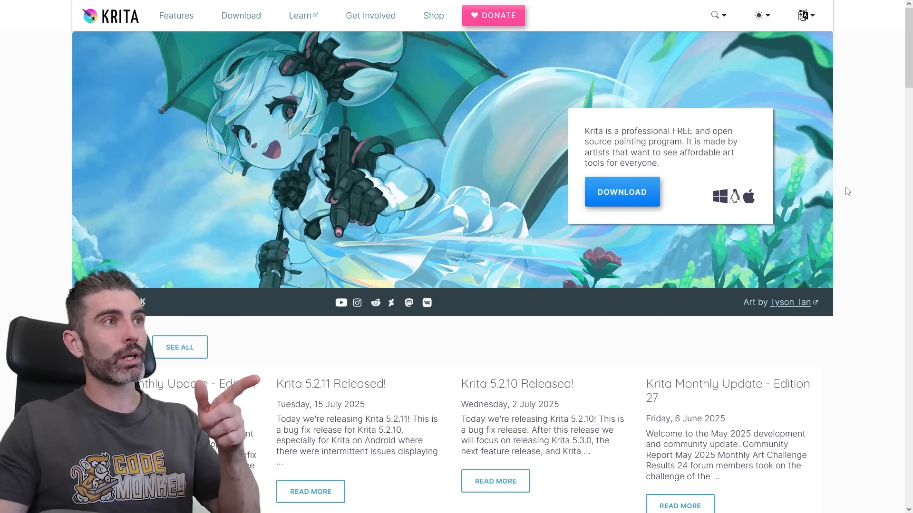
Move from Photoshop through the Krita and Photopea sites to the GIMP homepage.
{"action": "double_click", "coordinate": [691, 131]}
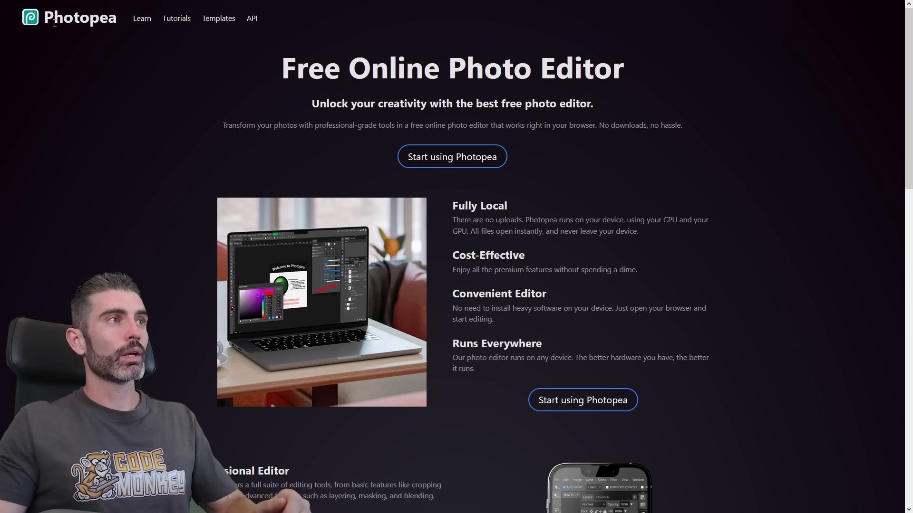
{"action": "double_click", "coordinate": [81, 18]}
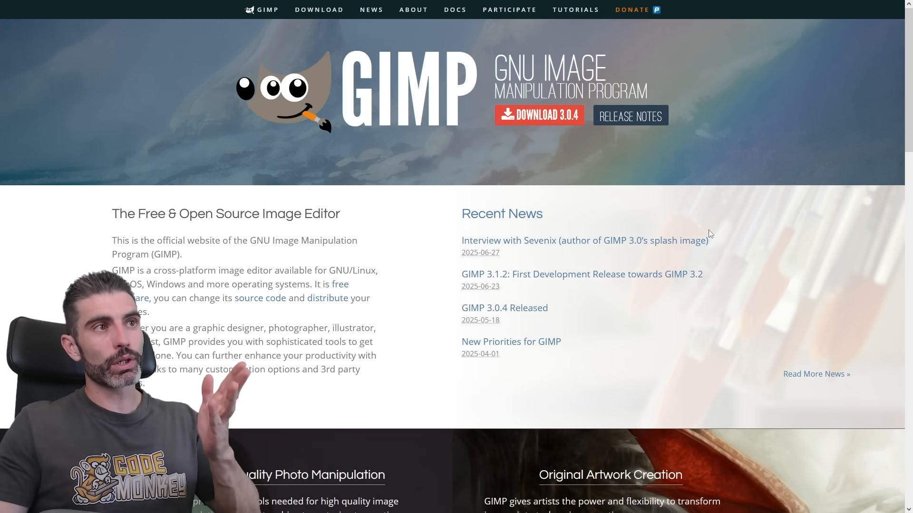
{"action": "mouse_move", "coordinate": [690, 246]}
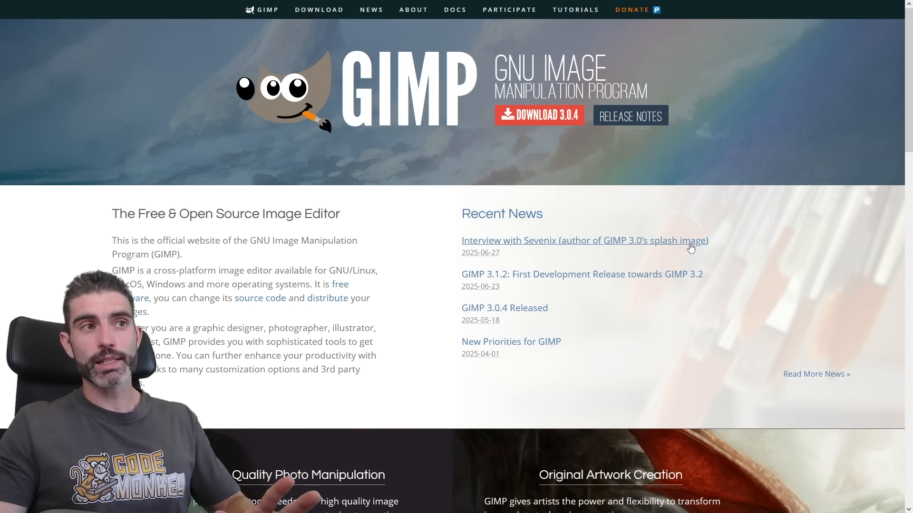
{"action": "mouse_move", "coordinate": [638, 168]}
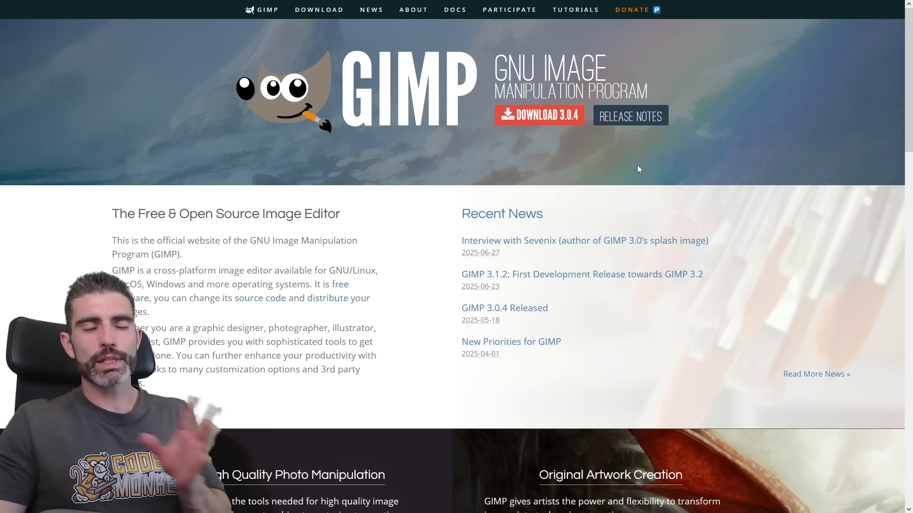
{"action": "mouse_move", "coordinate": [641, 174]}
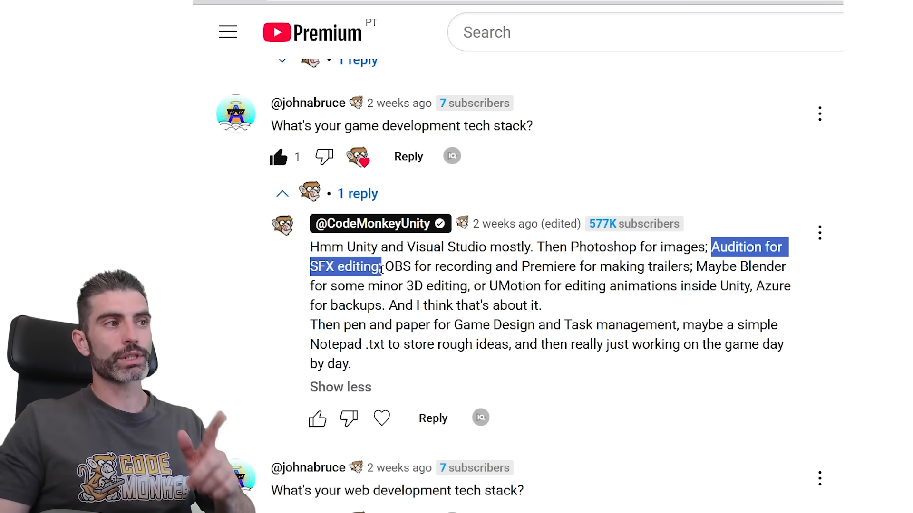
Go from the tech-stack reply to the Audacity homepage.
{"action": "left_click", "coordinate": [479, 505]}
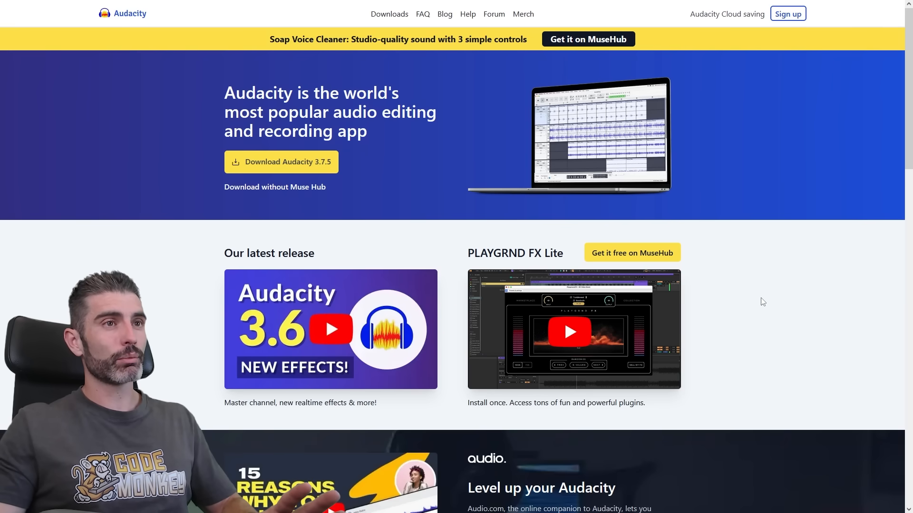
{"action": "mouse_move", "coordinate": [756, 286]}
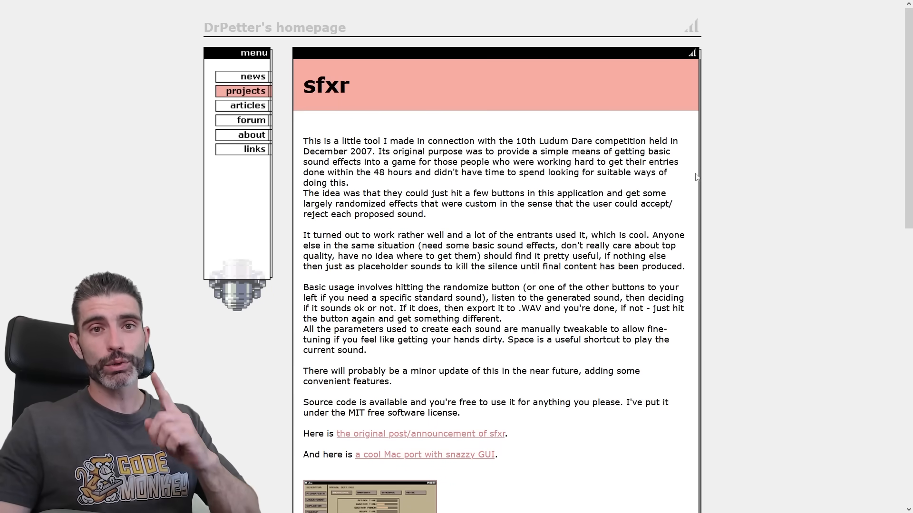
Scroll the sfxr and Bosca Ceoil pages, ending on the Blender 10 HOURS result.
{"action": "scroll", "scroll_direction": "down", "scroll_amount": 3}
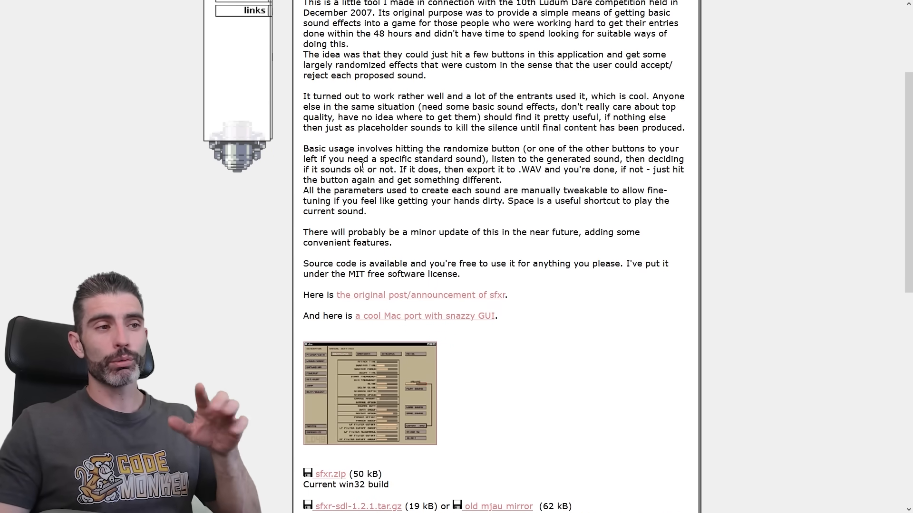
{"action": "scroll", "scroll_direction": "down", "scroll_amount": 3}
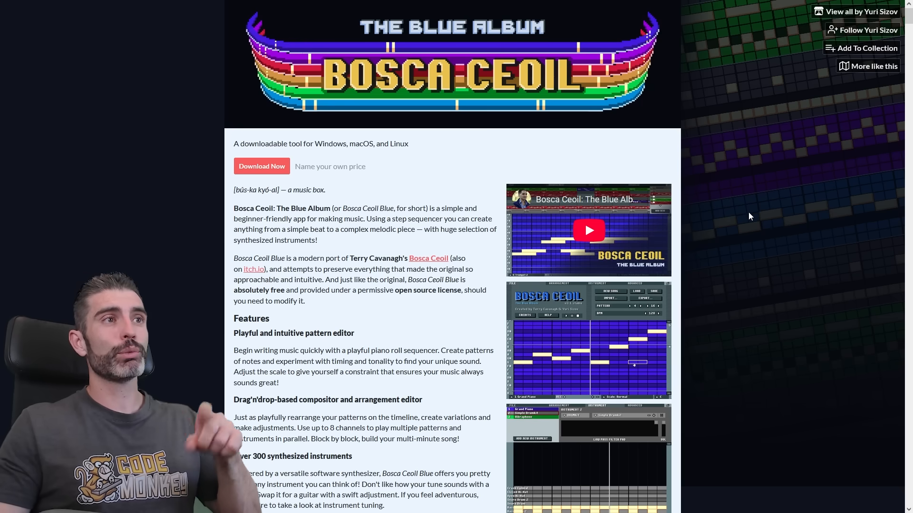
{"action": "mouse_move", "coordinate": [417, 202]}
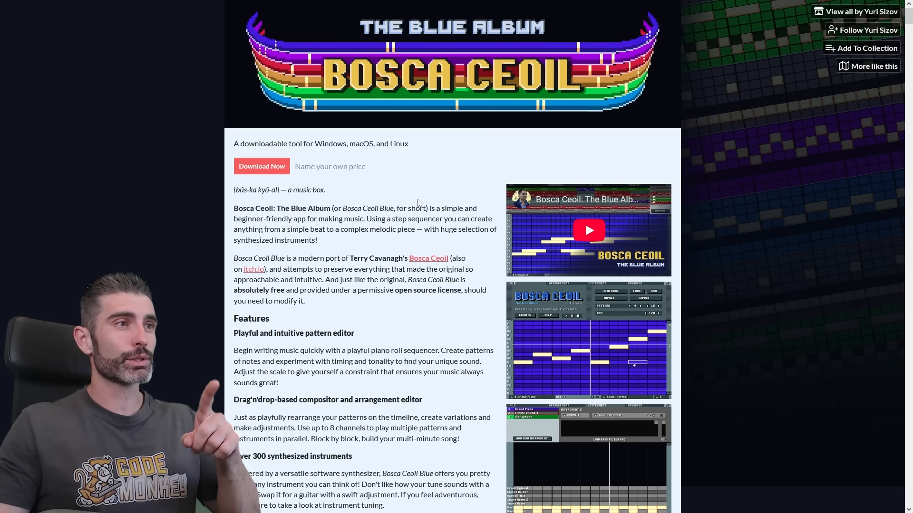
{"action": "scroll", "scroll_direction": "down", "scroll_amount": 3}
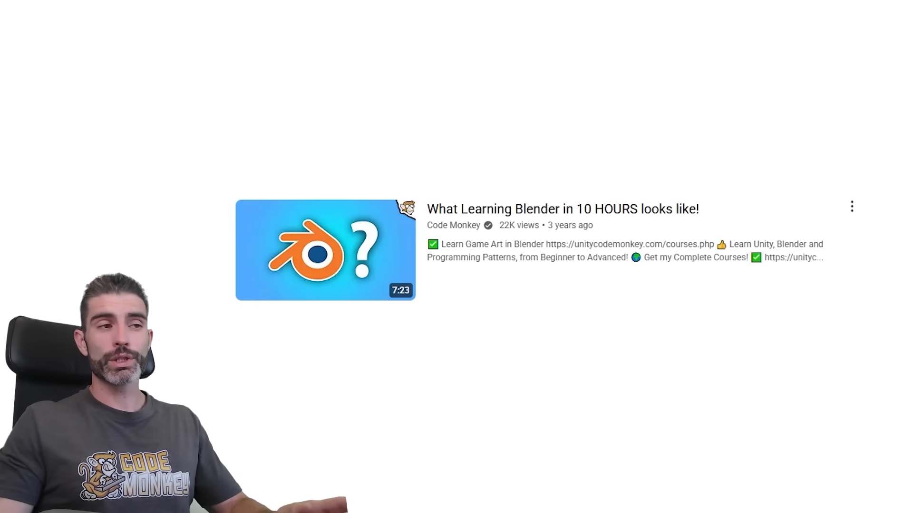
Highlight 'UMotion for editing animations inside Unity' in the tech-stack reply.
{"action": "left_click", "coordinate": [325, 249]}
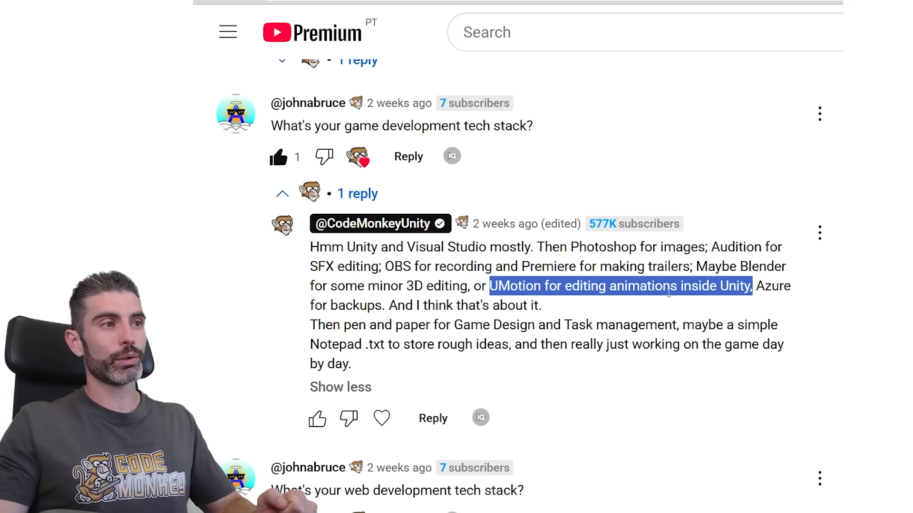
{"action": "left_click", "coordinate": [620, 285]}
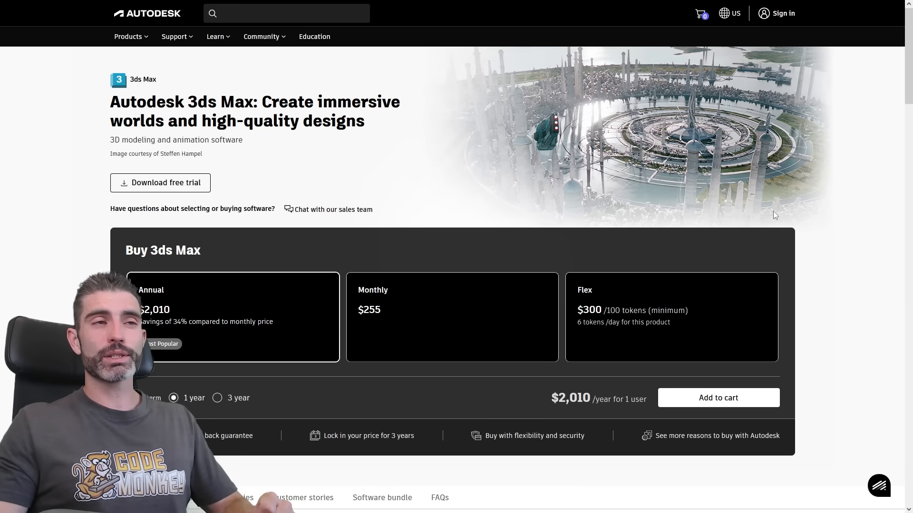
{"action": "mouse_move", "coordinate": [814, 141]}
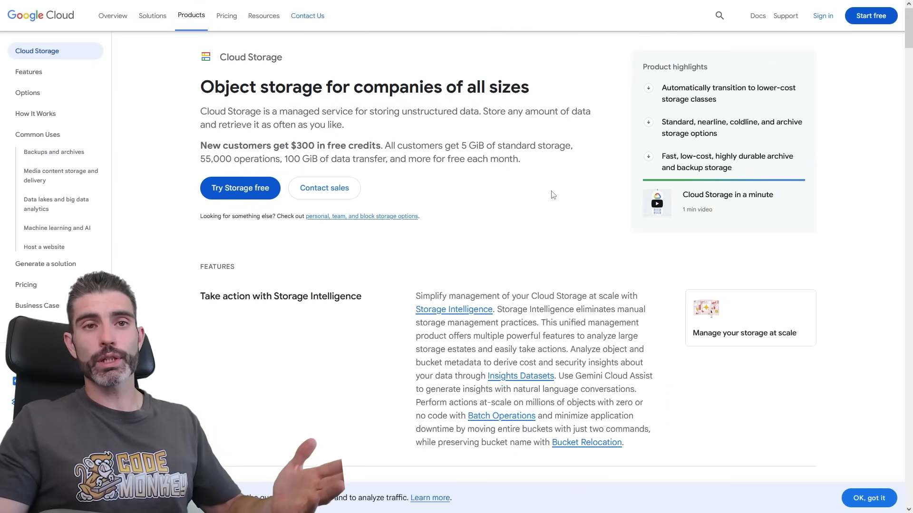
{"action": "mouse_move", "coordinate": [523, 192]}
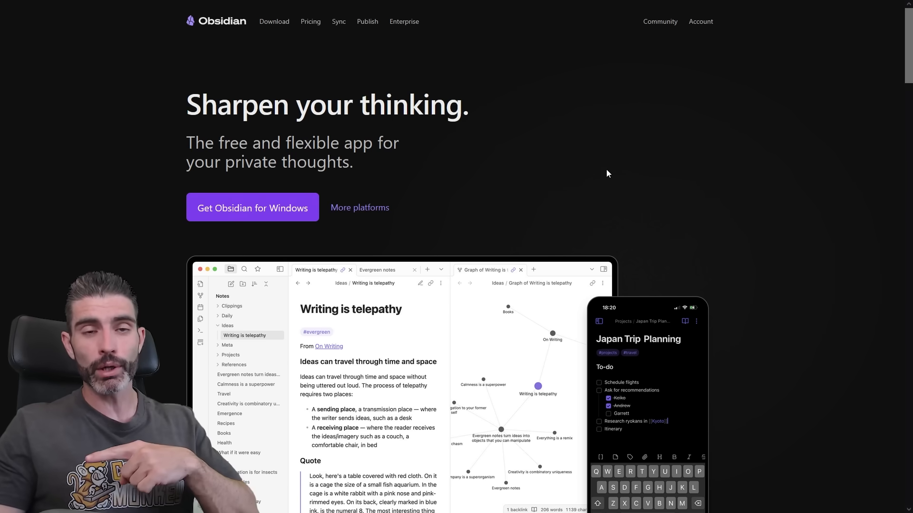
{"action": "mouse_move", "coordinate": [588, 178]}
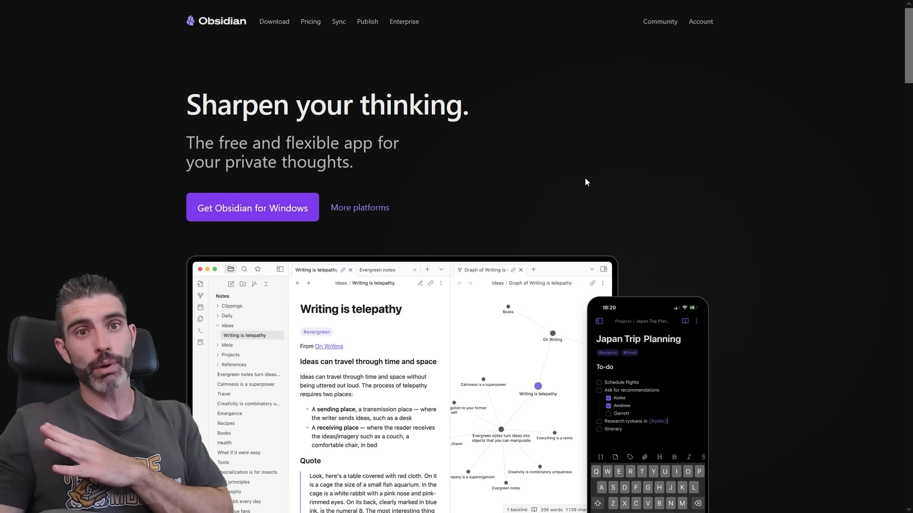
{"action": "mouse_move", "coordinate": [580, 213]}
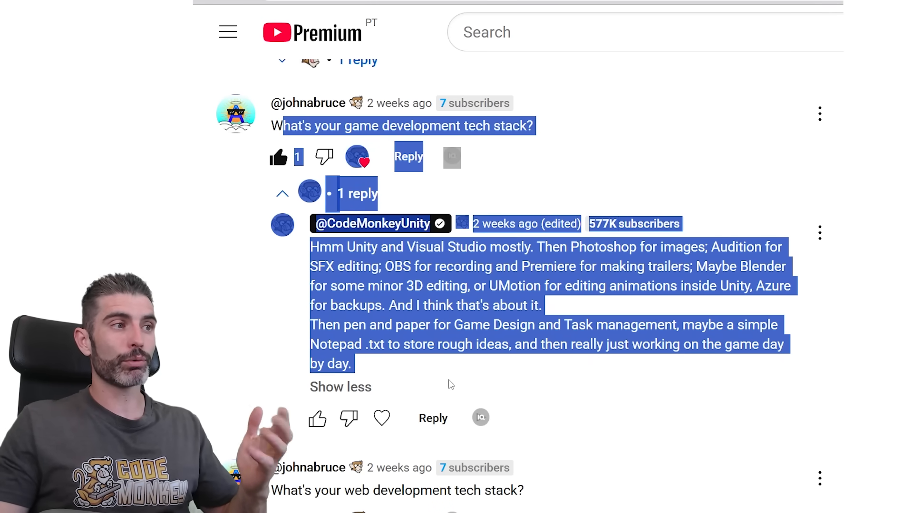
Clear the reply's text selection and scroll back up the page.
{"action": "left_click", "coordinate": [529, 363]}
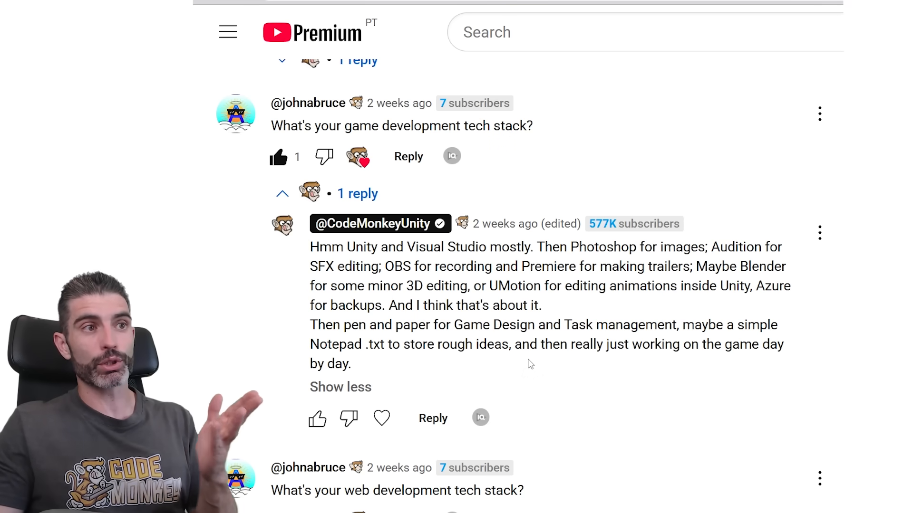
{"action": "scroll", "scroll_direction": "up", "scroll_amount": 3}
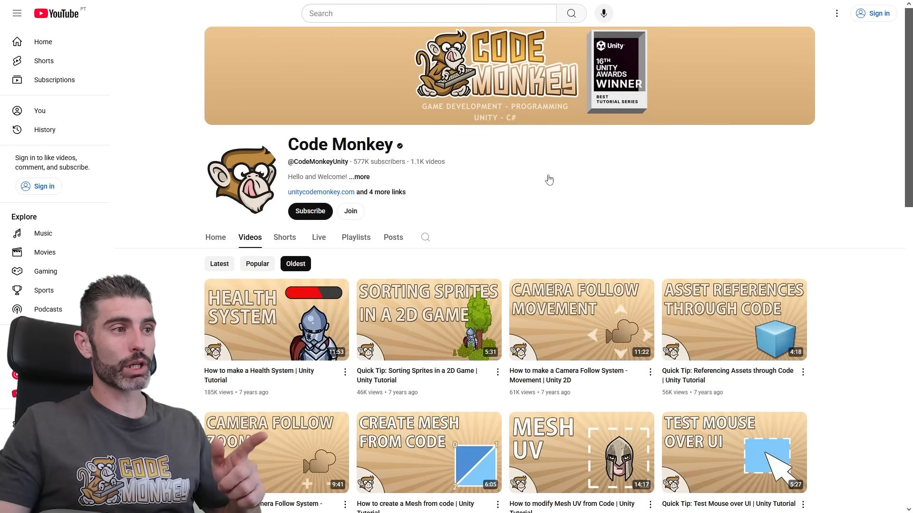
{"action": "mouse_move", "coordinate": [183, 391]}
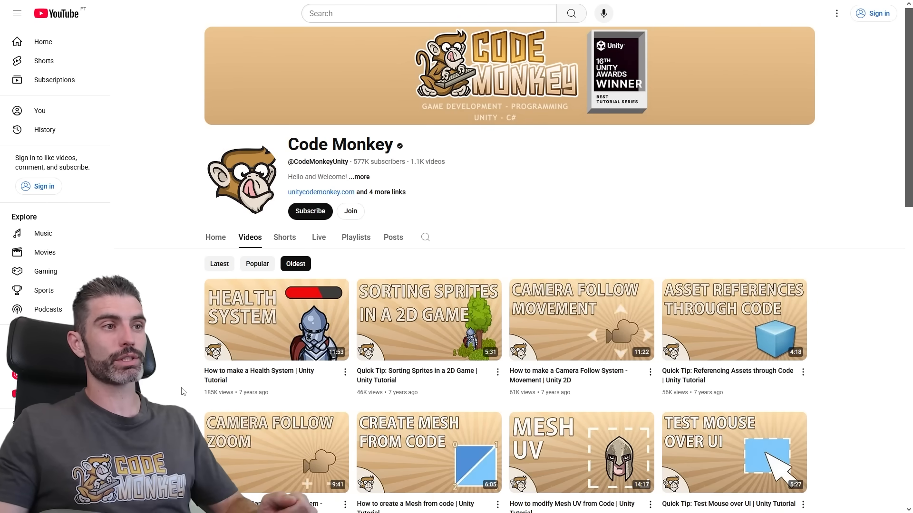
Scroll down the Code Monkey video list past the older Unity tutorials.
{"action": "scroll", "scroll_direction": "down", "scroll_amount": 3}
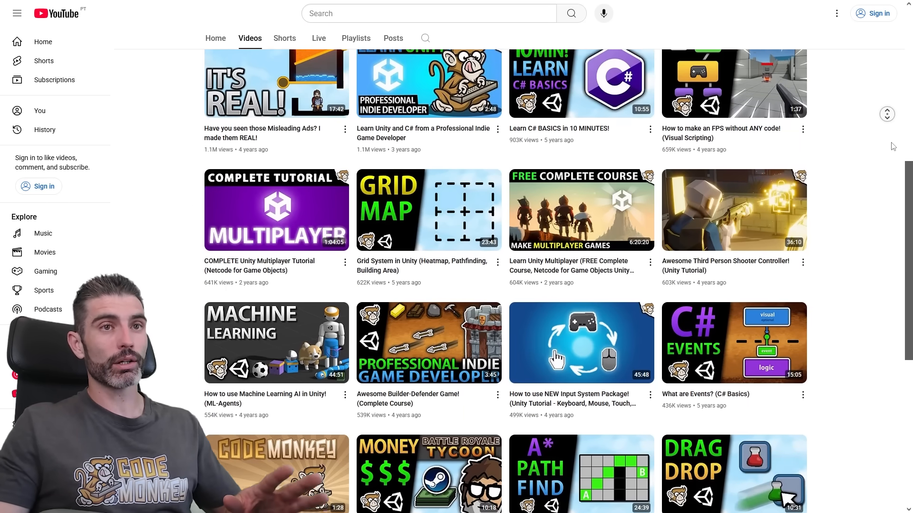
{"action": "scroll", "scroll_direction": "down", "scroll_amount": 3}
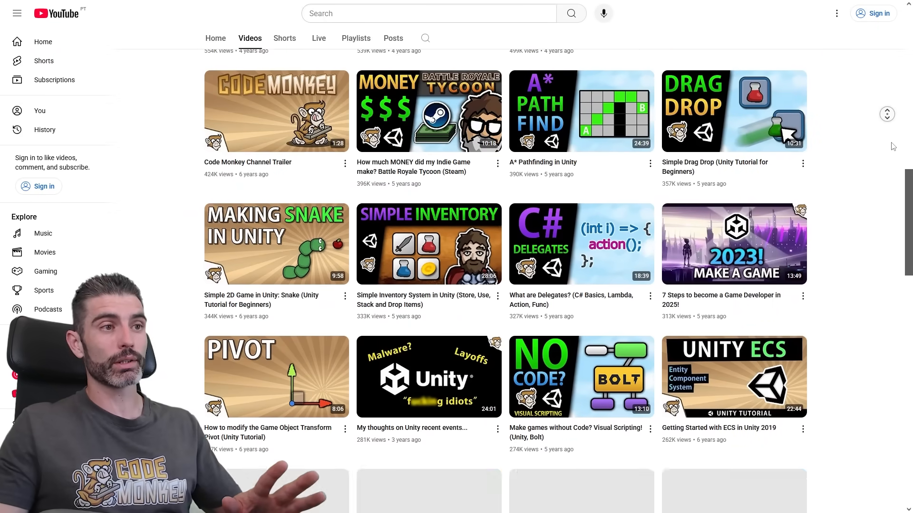
{"action": "scroll", "scroll_direction": "down", "scroll_amount": 3}
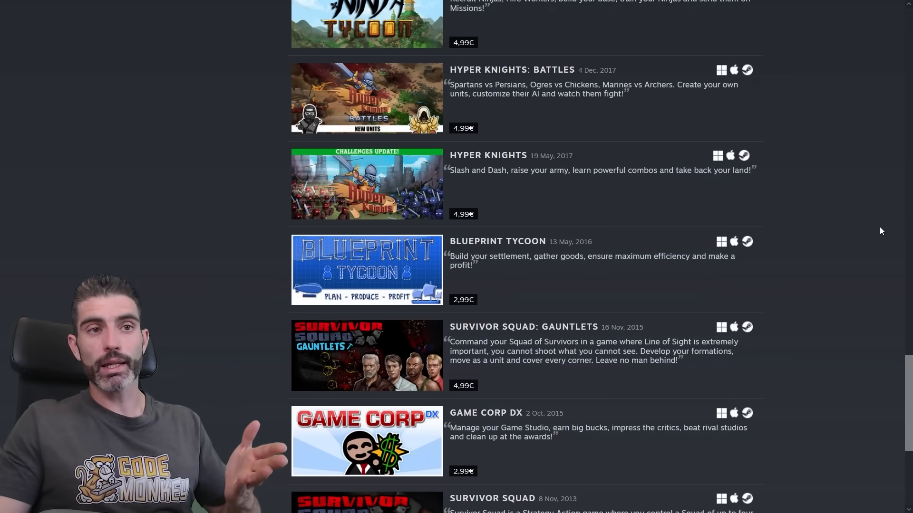
Scroll the Steam developer game list down and back up past Hyper Knights and Blueprint Tycoon.
{"action": "scroll", "scroll_direction": "down", "scroll_amount": 3}
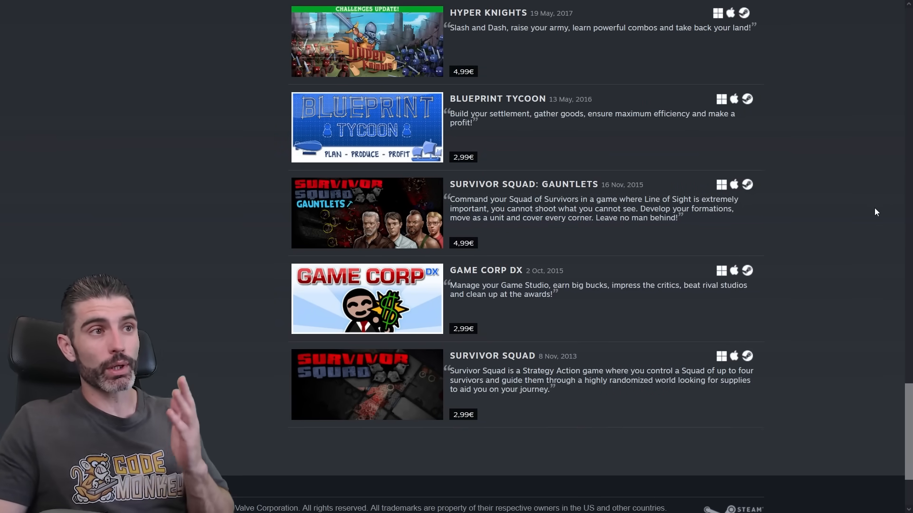
{"action": "scroll", "scroll_direction": "up", "scroll_amount": 3}
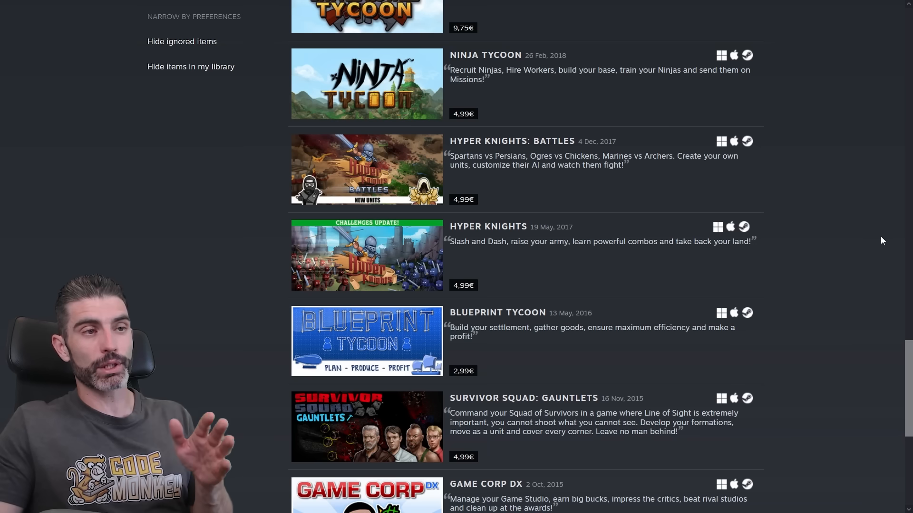
{"action": "mouse_move", "coordinate": [866, 228]}
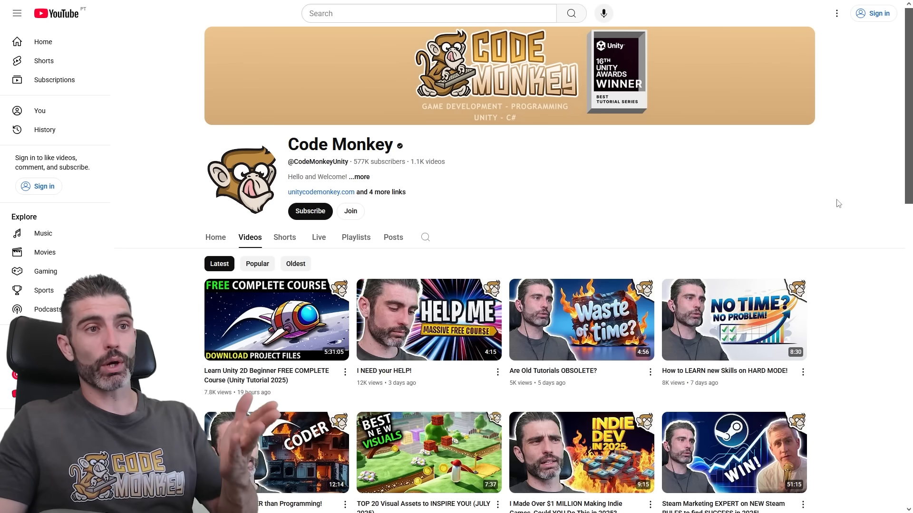
Scroll down Code Monkey's YouTube Videos tab sorted by Latest.
{"action": "scroll", "scroll_direction": "down", "scroll_amount": 3}
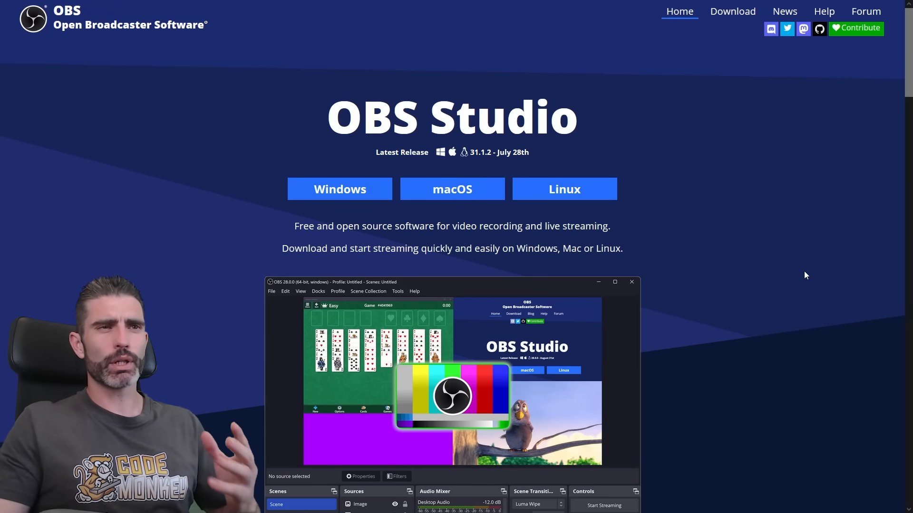
{"action": "mouse_move", "coordinate": [779, 276]}
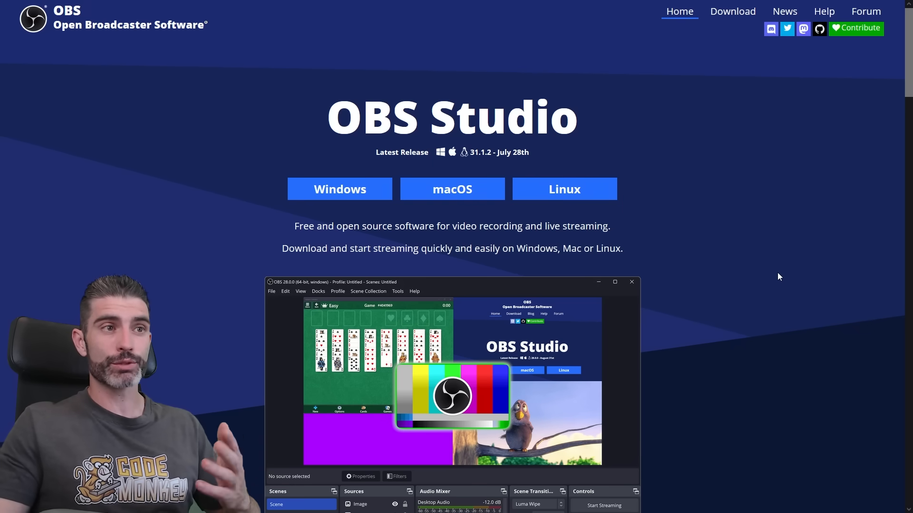
Scroll the OBS Studio homepage down to the app screenshot, then click at the bottom of the screen.
{"action": "scroll", "scroll_direction": "down", "scroll_amount": 3}
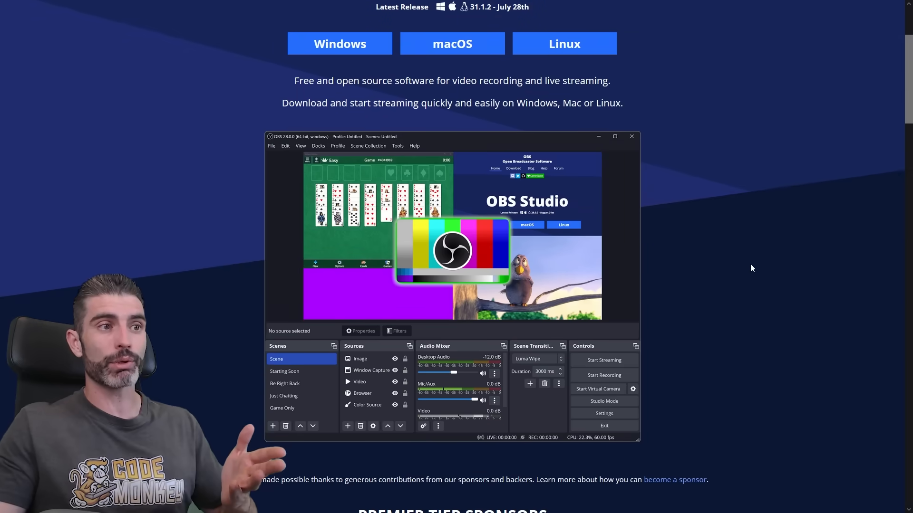
{"action": "mouse_move", "coordinate": [743, 261]}
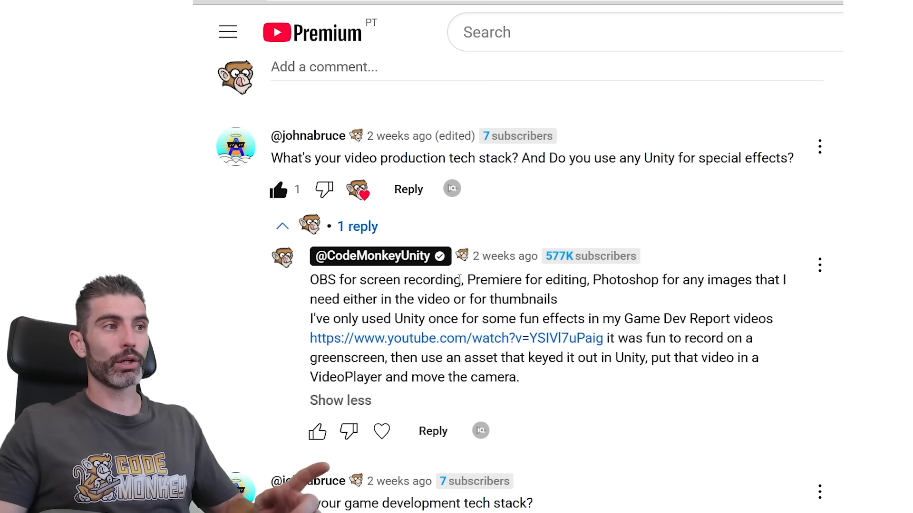
{"action": "left_click", "coordinate": [485, 506]}
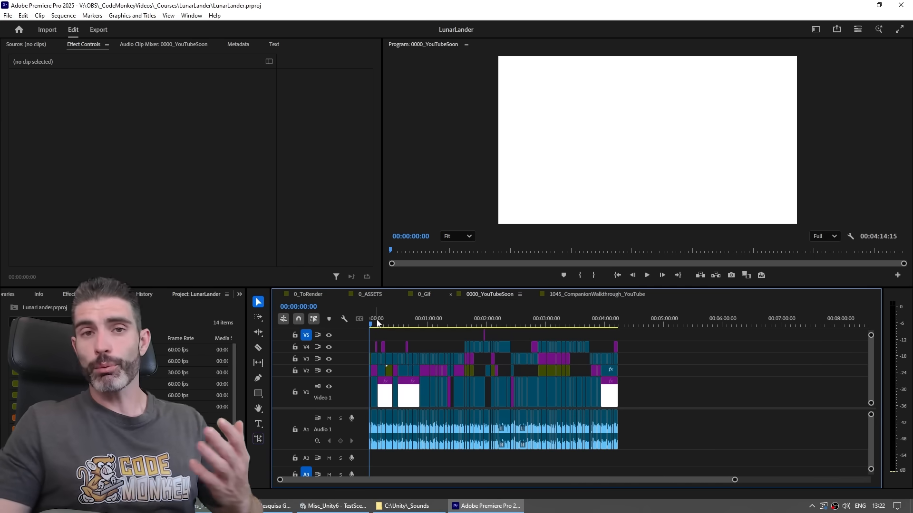
Scrub the 0000_YouTubeSoon playhead from about 18 to 47 seconds, reaching the Best Game Dev Beginner Projects frame.
{"action": "left_click", "coordinate": [388, 325]}
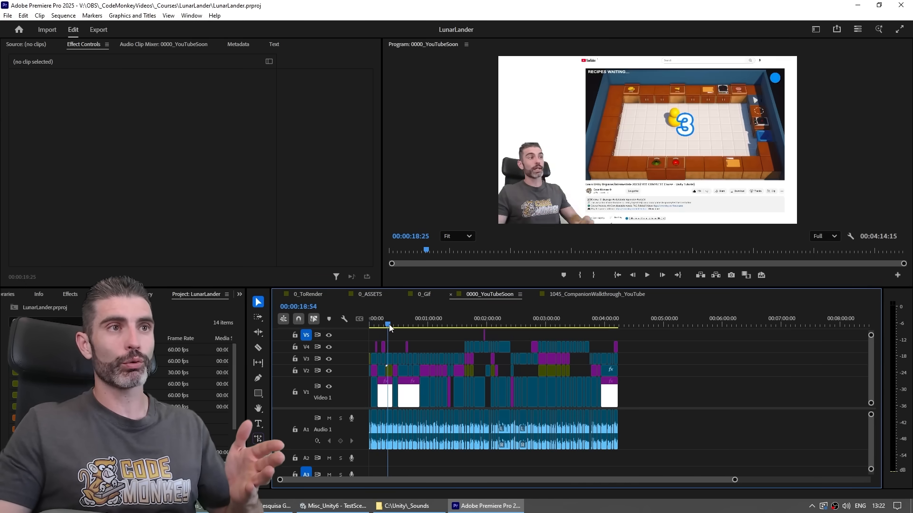
{"action": "left_click", "coordinate": [409, 324]}
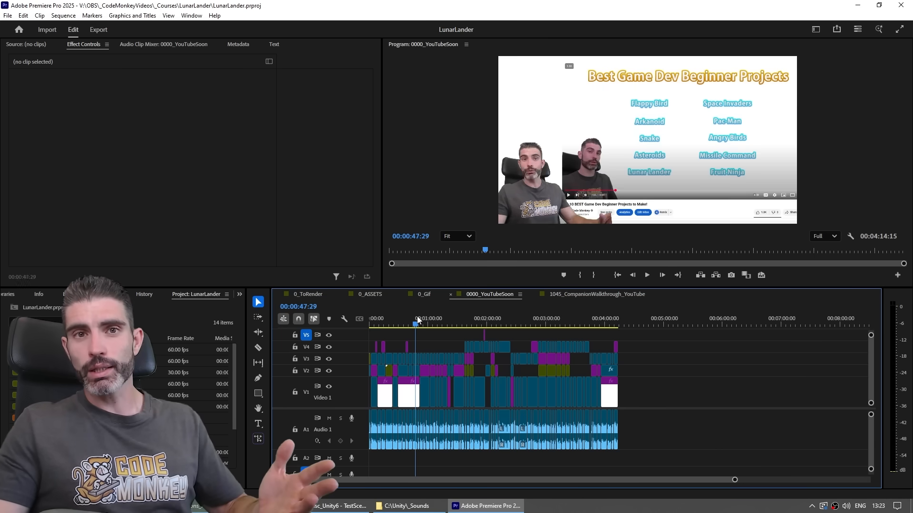
{"action": "left_click", "coordinate": [432, 318]}
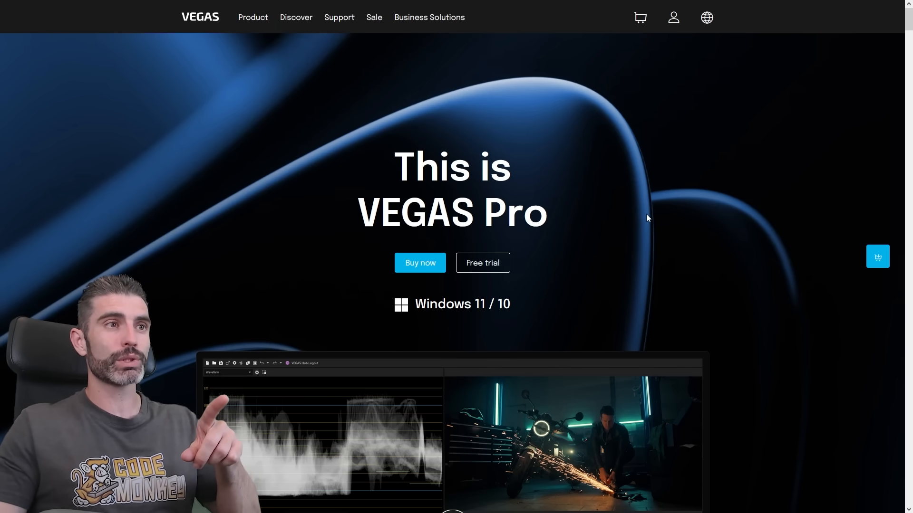
Scroll the VEGAS Pro product page to the colour-grading editor preview and back up.
{"action": "scroll", "scroll_direction": "down", "scroll_amount": 3}
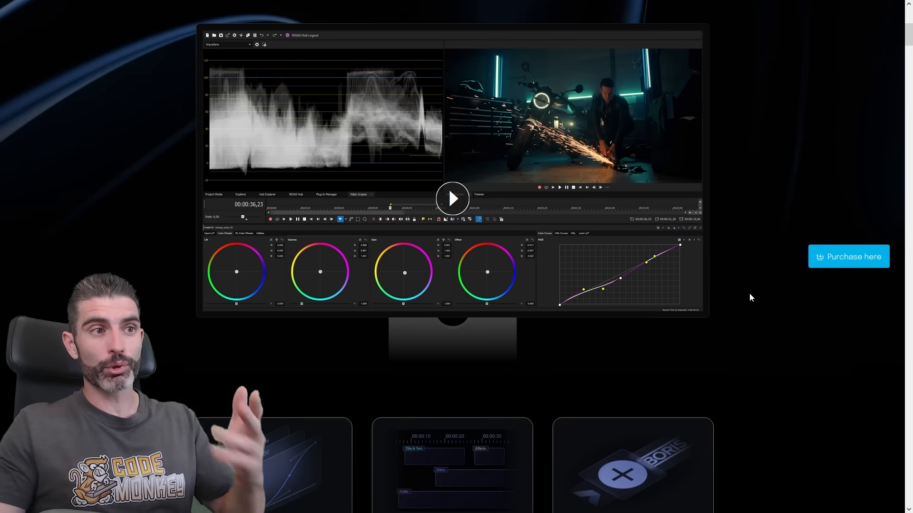
{"action": "scroll", "scroll_direction": "up", "scroll_amount": 3}
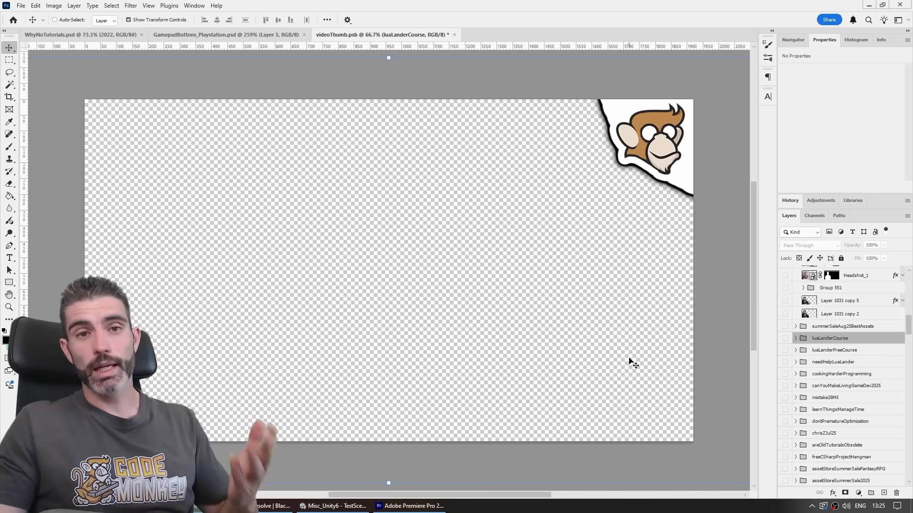
Toggle the _Head layer and cookingHarderProgramming group visibility to reveal the COMPILATION FAILED thumbnail.
{"action": "scroll", "scroll_direction": "up", "scroll_amount": 3}
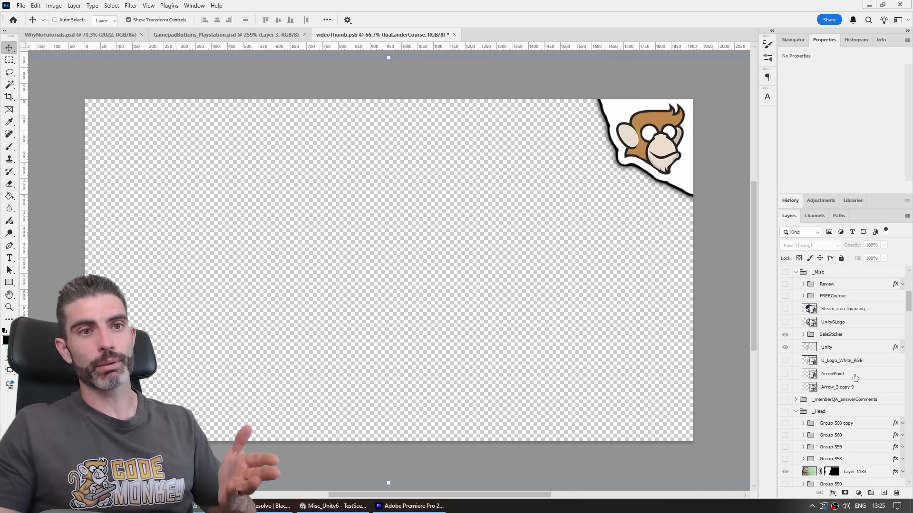
{"action": "left_click", "coordinate": [784, 412]}
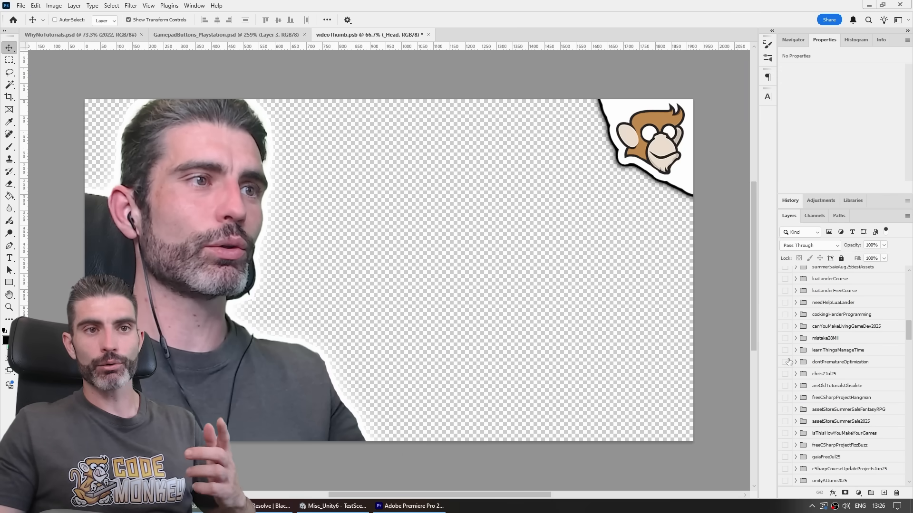
{"action": "left_click", "coordinate": [785, 314]}
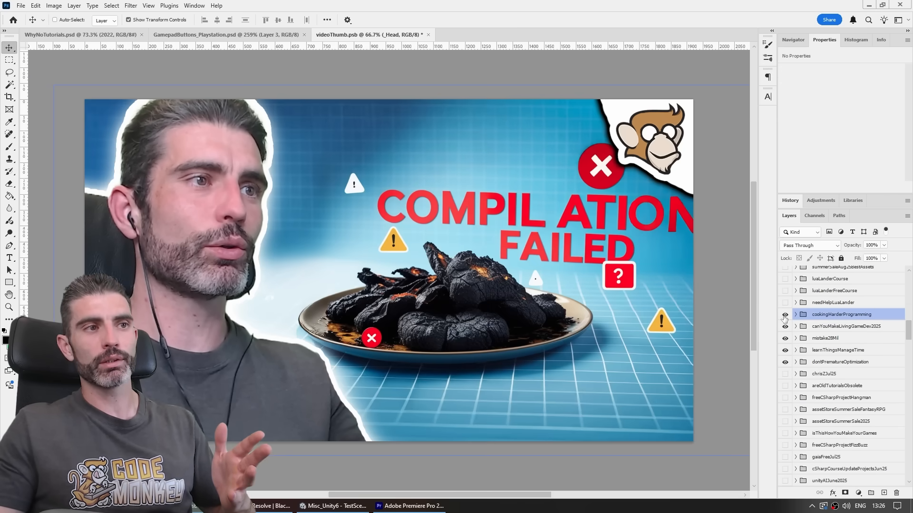
{"action": "left_click", "coordinate": [784, 315]}
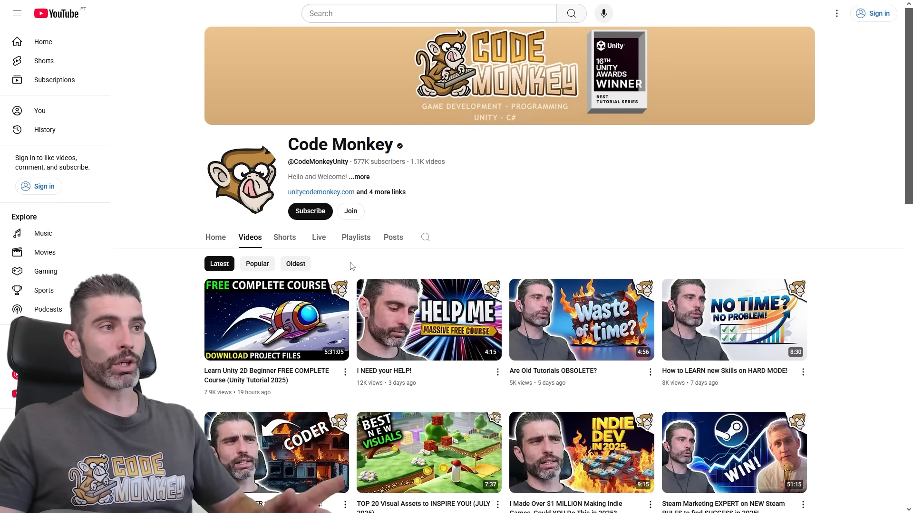
{"action": "scroll", "scroll_direction": "down", "scroll_amount": 3}
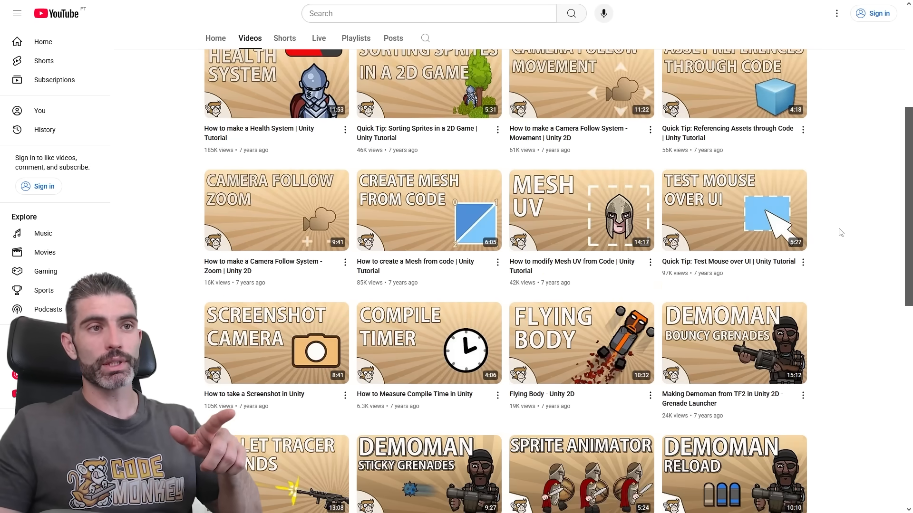
{"action": "scroll", "scroll_direction": "down", "scroll_amount": 3}
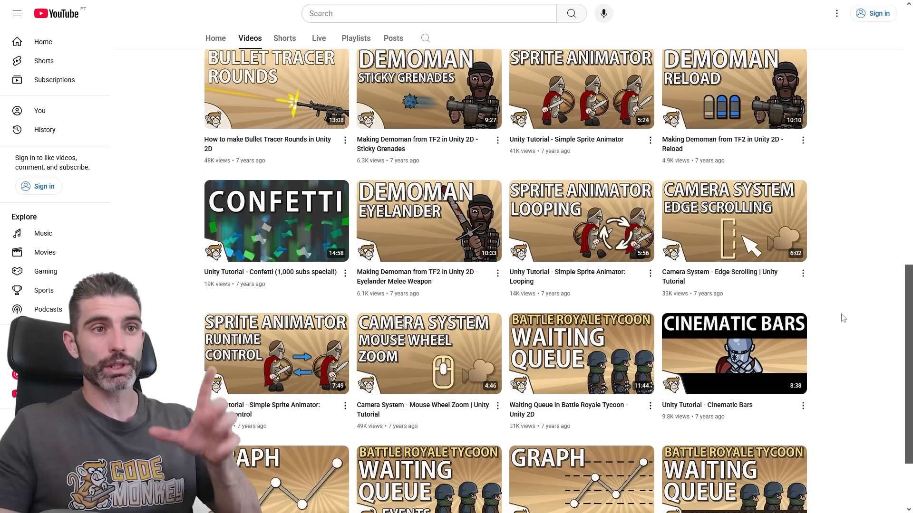
{"action": "scroll", "scroll_direction": "down", "scroll_amount": 3}
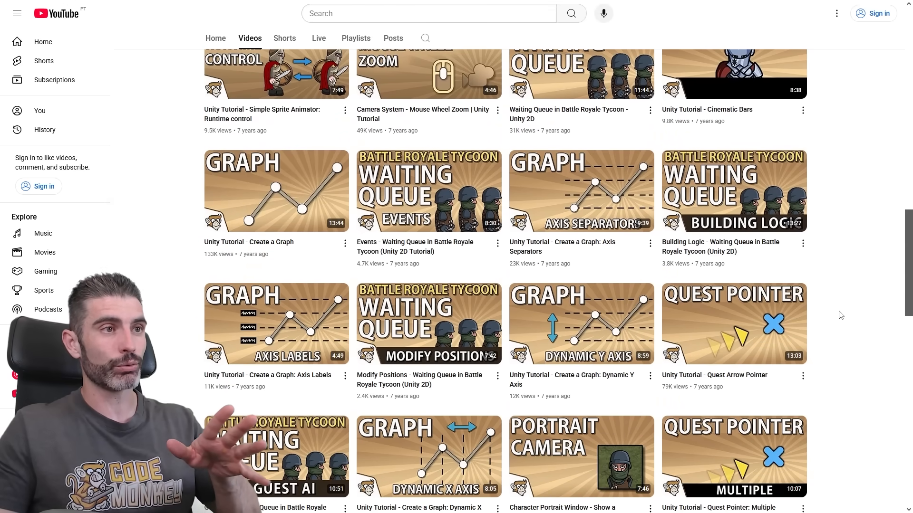
{"action": "scroll", "scroll_direction": "up", "scroll_amount": 3}
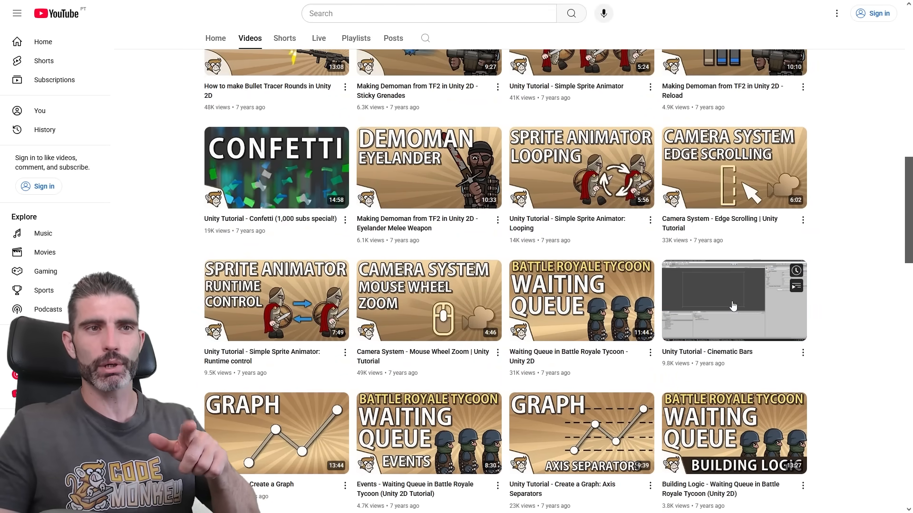
{"action": "scroll", "scroll_direction": "down", "scroll_amount": 3}
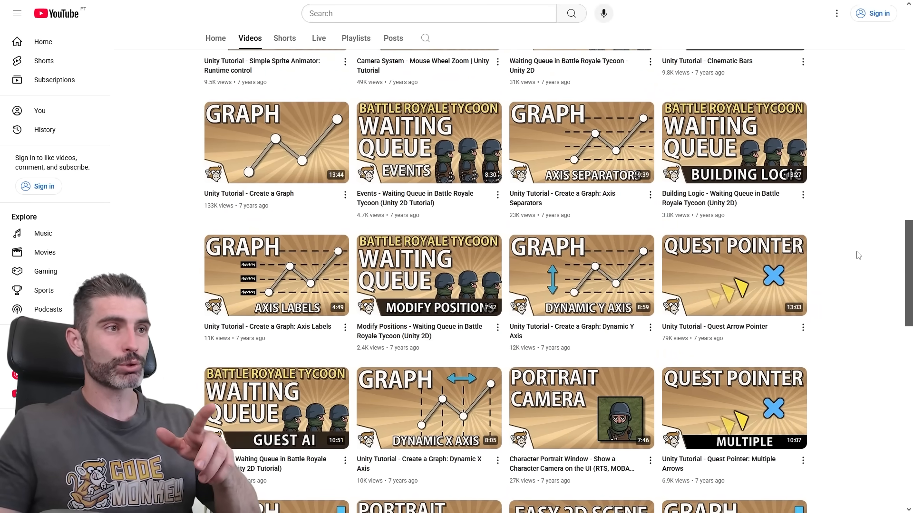
{"action": "scroll", "scroll_direction": "down", "scroll_amount": 3}
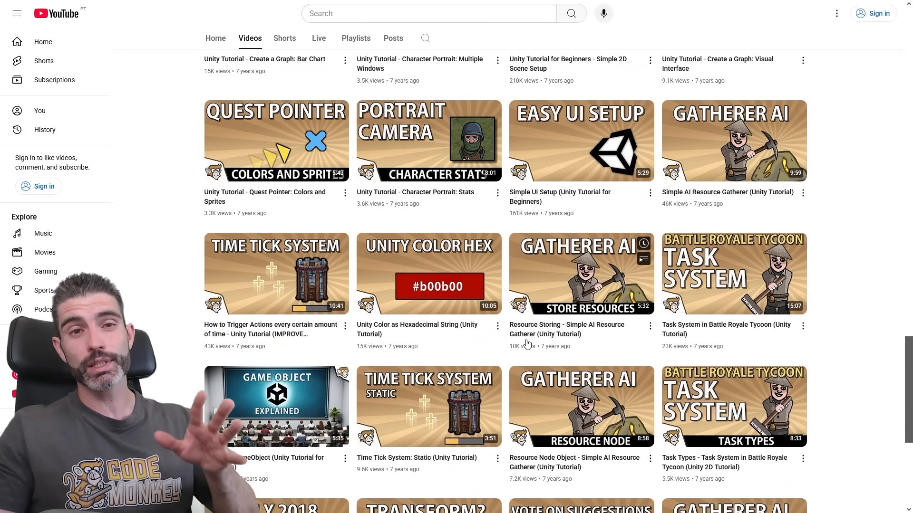
{"action": "scroll", "scroll_direction": "up", "scroll_amount": 3}
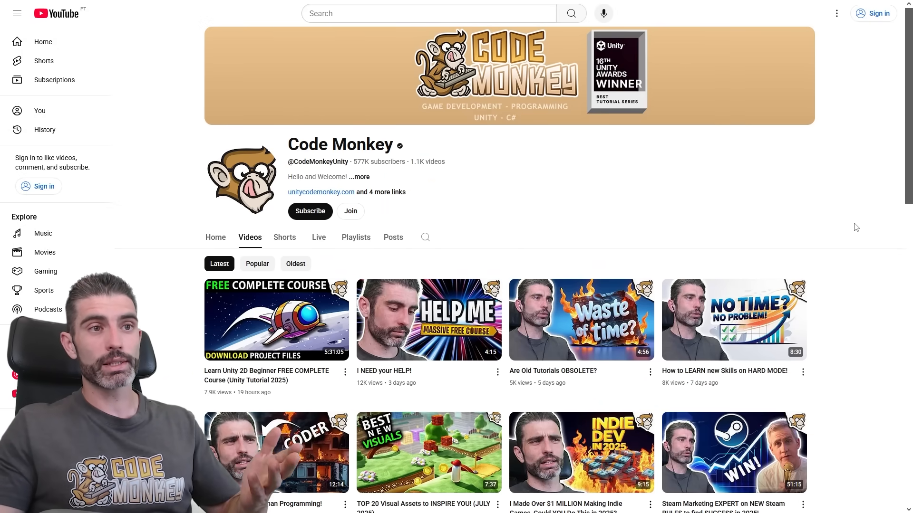
{"action": "scroll", "scroll_direction": "down", "scroll_amount": 3}
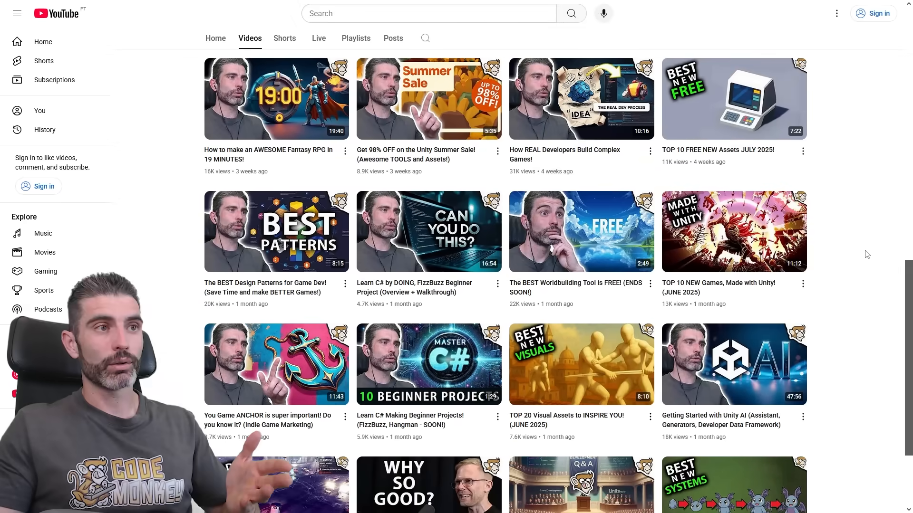
{"action": "scroll", "scroll_direction": "down", "scroll_amount": 3}
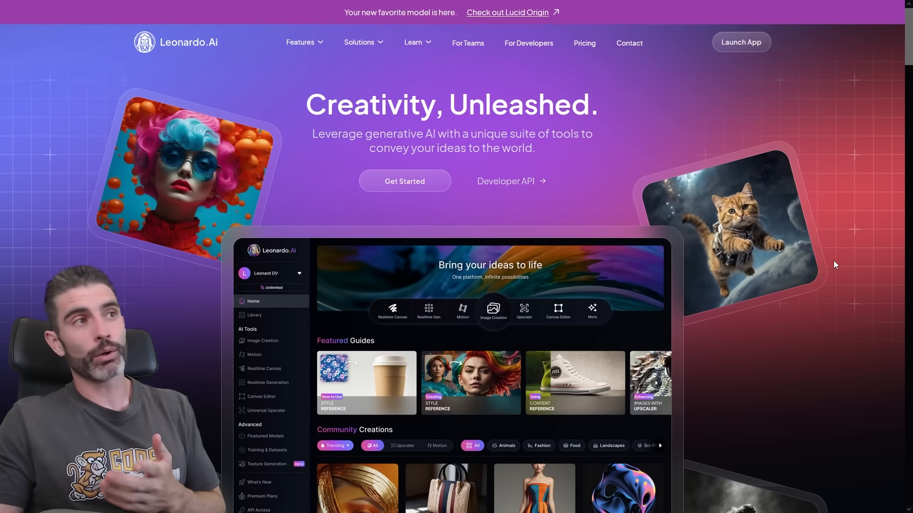
{"action": "mouse_move", "coordinate": [829, 263]}
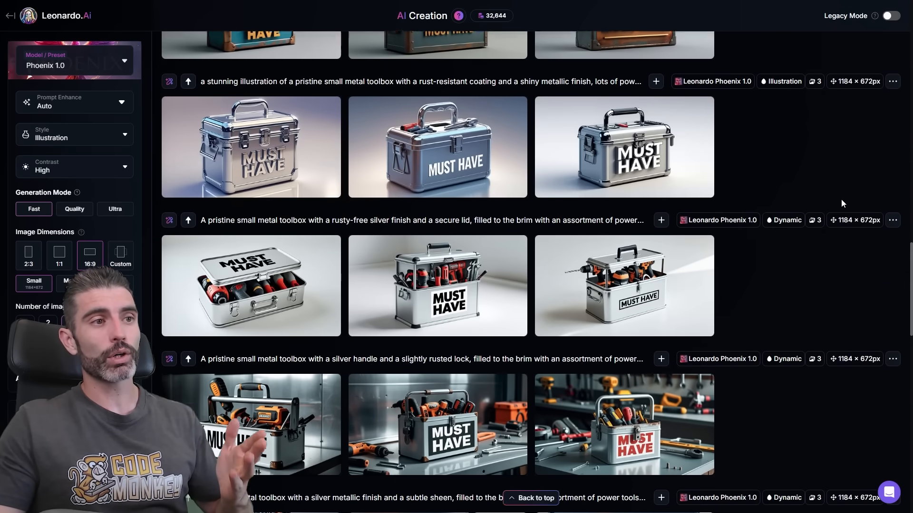
Scroll through Leonardo.Ai's past MUST HAVE and TOOLBOX image generations.
{"action": "scroll", "scroll_direction": "down", "scroll_amount": 3}
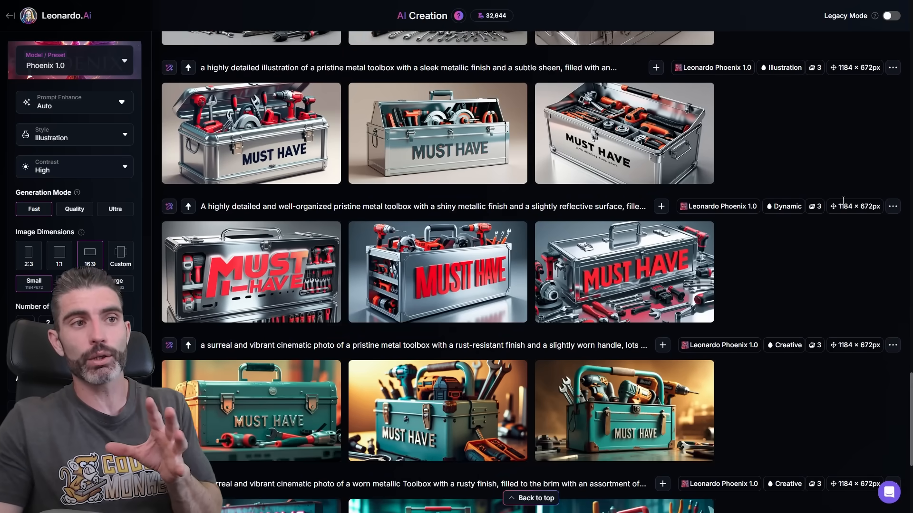
{"action": "scroll", "scroll_direction": "down", "scroll_amount": 3}
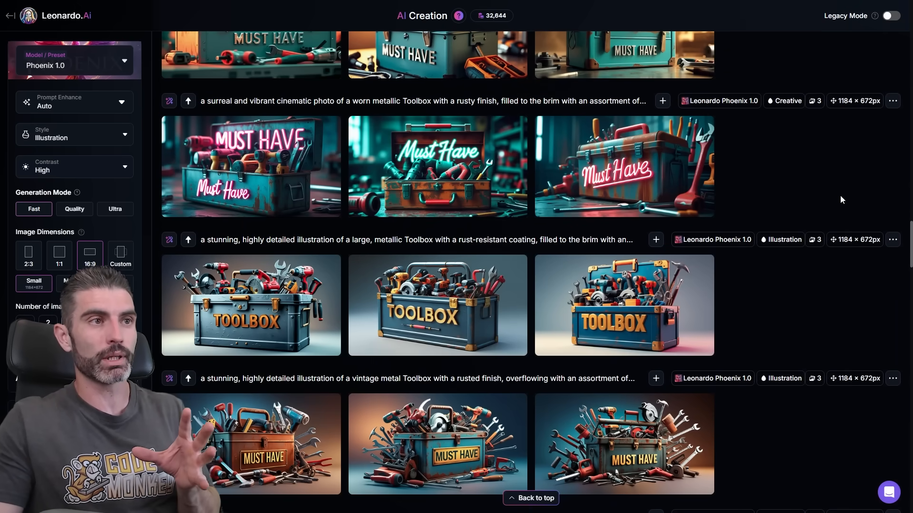
{"action": "scroll", "scroll_direction": "down", "scroll_amount": 3}
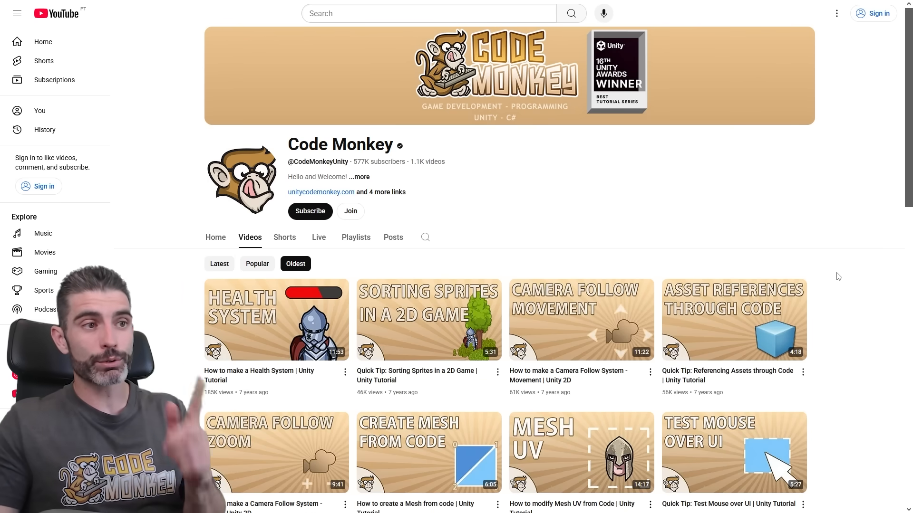
{"action": "scroll", "scroll_direction": "down", "scroll_amount": 3}
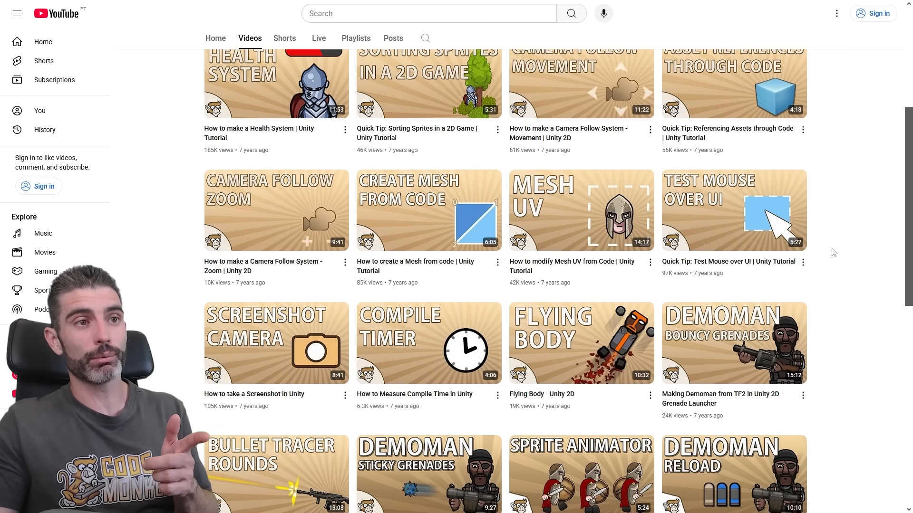
{"action": "scroll", "scroll_direction": "up", "scroll_amount": 3}
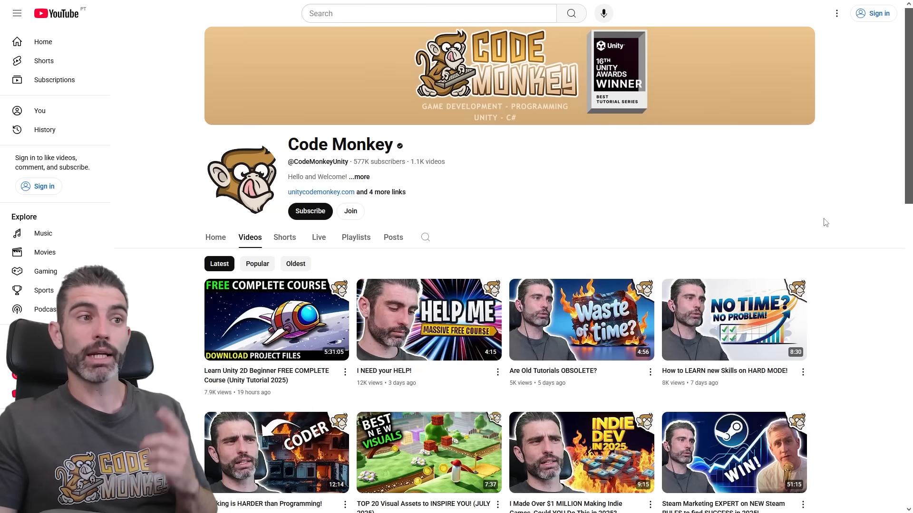
{"action": "scroll", "scroll_direction": "down", "scroll_amount": 3}
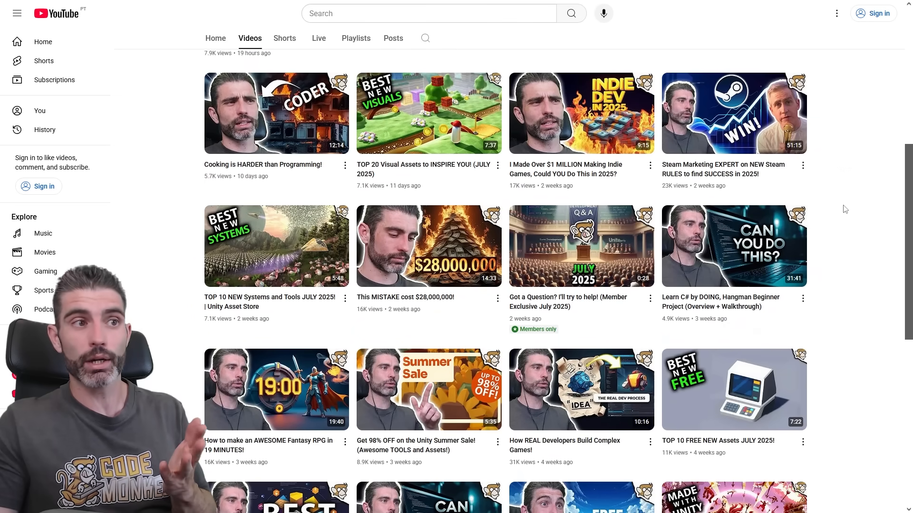
{"action": "scroll", "scroll_direction": "down", "scroll_amount": 3}
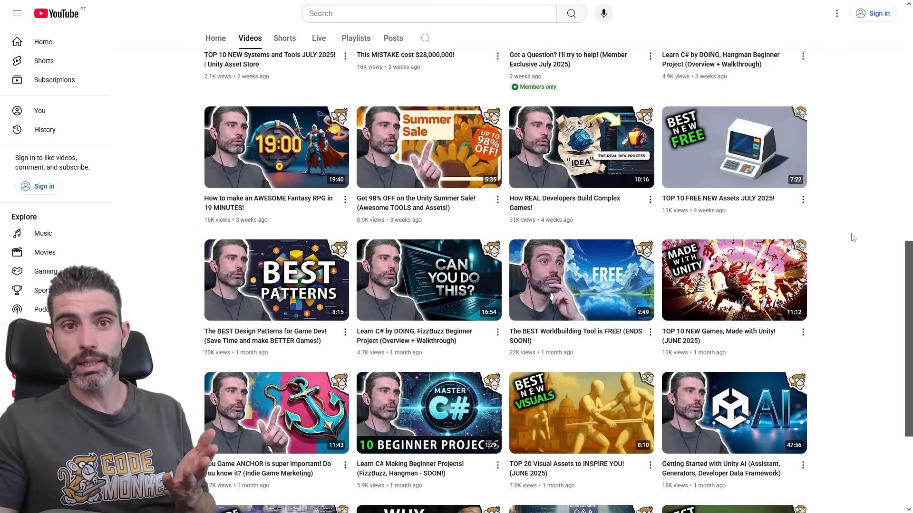
{"action": "scroll", "scroll_direction": "down", "scroll_amount": 3}
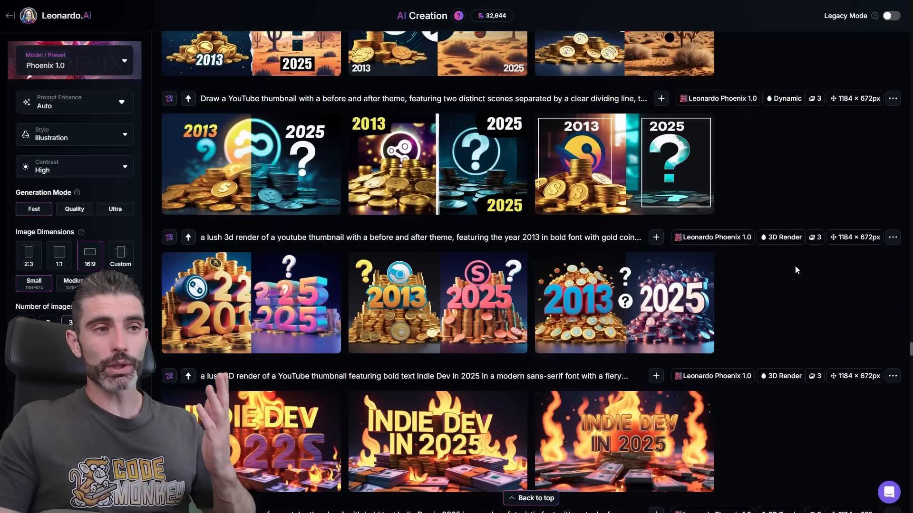
Scroll the Leonardo.Ai history past Indie Dev in 2025 renders to the flaming wallet thumbnails.
{"action": "scroll", "scroll_direction": "down", "scroll_amount": 3}
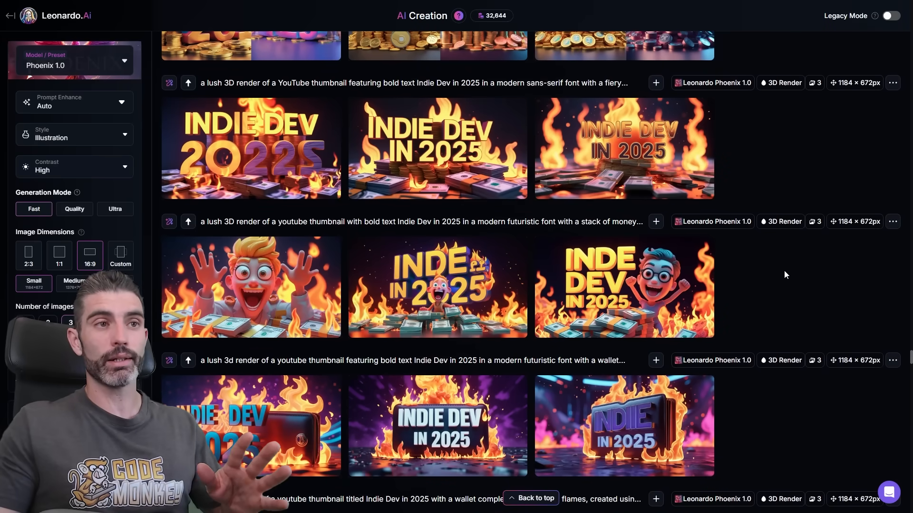
{"action": "scroll", "scroll_direction": "down", "scroll_amount": 3}
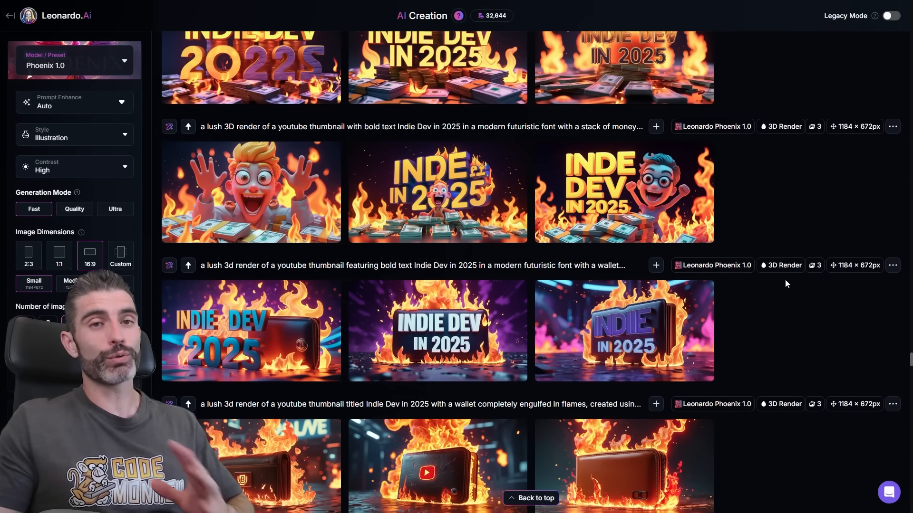
{"action": "scroll", "scroll_direction": "down", "scroll_amount": 3}
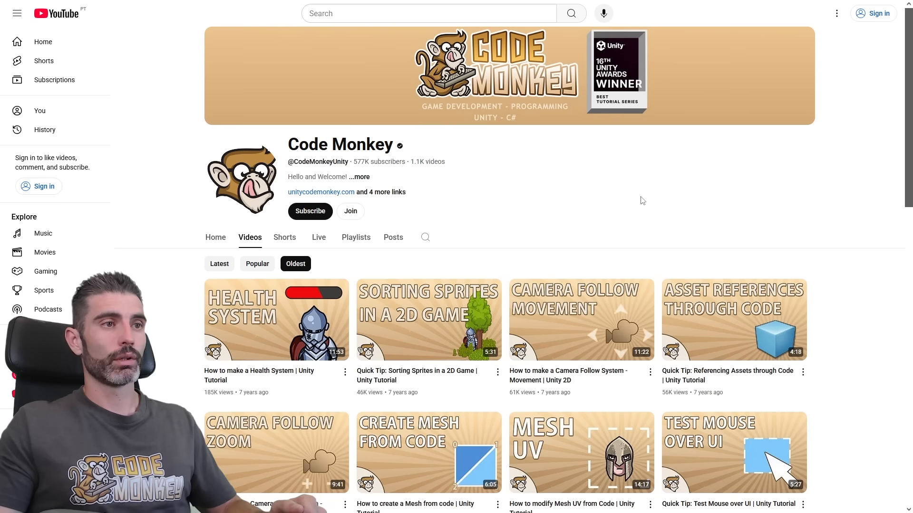
{"action": "mouse_move", "coordinate": [580, 205]}
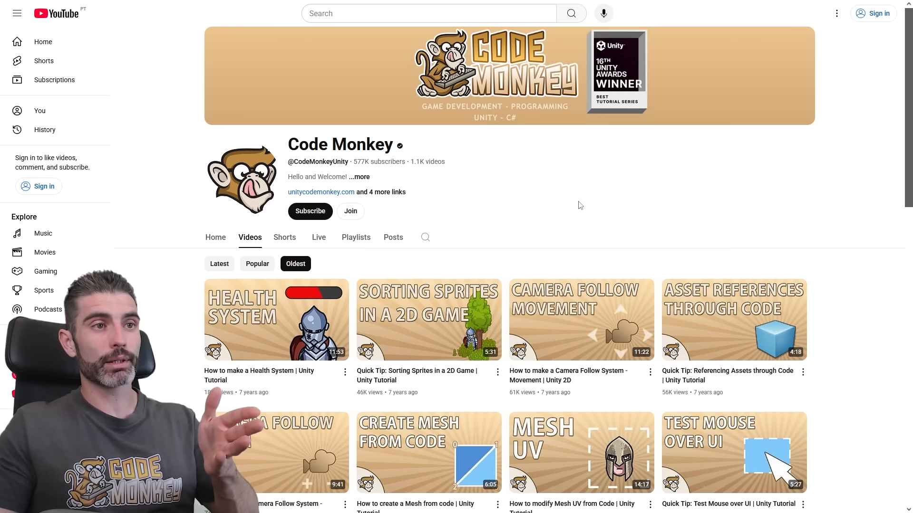
{"action": "mouse_move", "coordinate": [252, 280]}
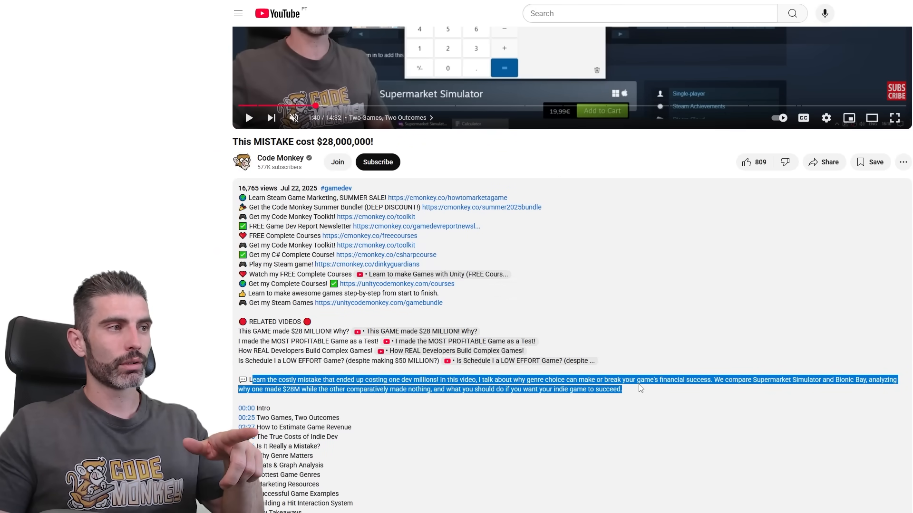
{"action": "mouse_move", "coordinate": [652, 372]}
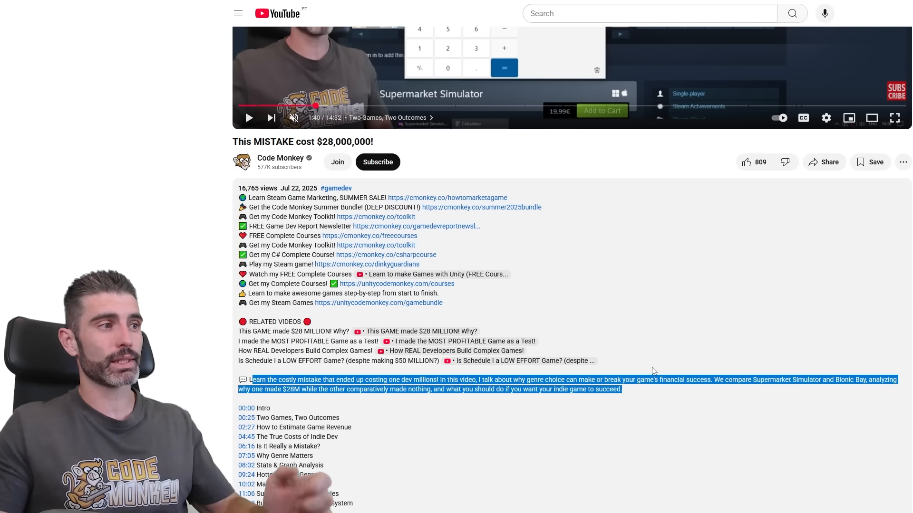
Scroll down to the This MISTAKE cost $28,000,000! description summary and chapter list, then click the taskbar.
{"action": "scroll", "scroll_direction": "down", "scroll_amount": 3}
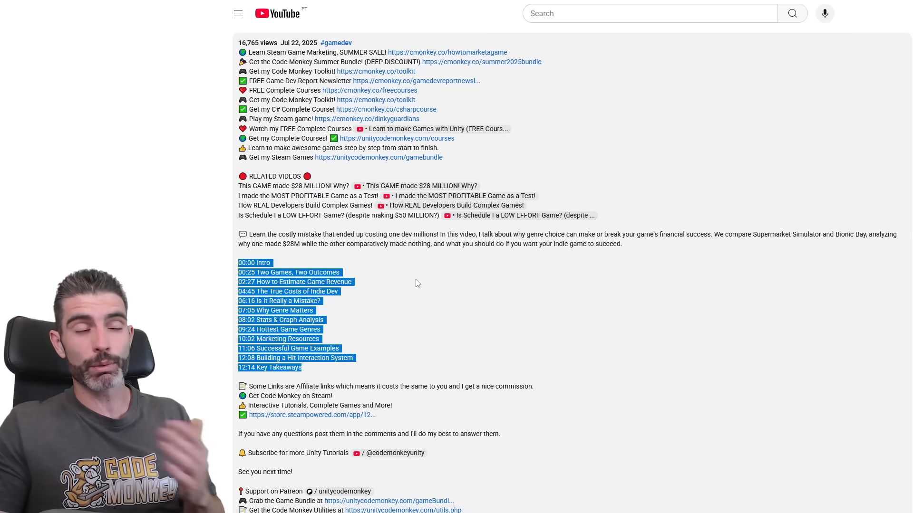
{"action": "left_click", "coordinate": [484, 505]}
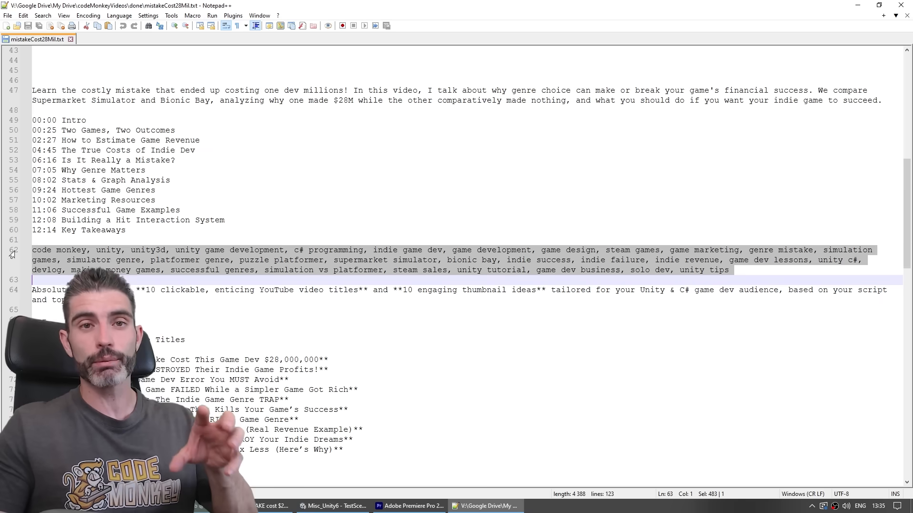
Scroll mistakeCost28Mil.txt down through title ideas to the ten thumbnail ideas.
{"action": "scroll", "scroll_direction": "down", "scroll_amount": 3}
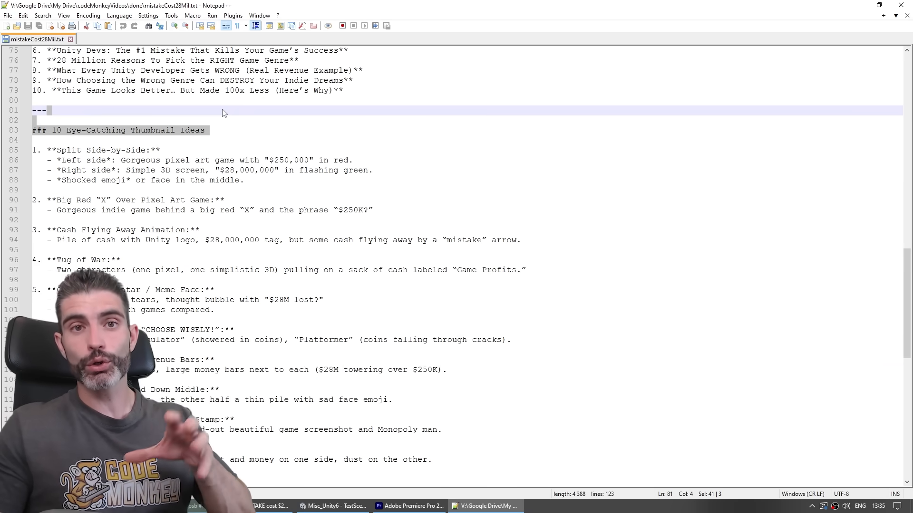
{"action": "scroll", "scroll_direction": "down", "scroll_amount": 3}
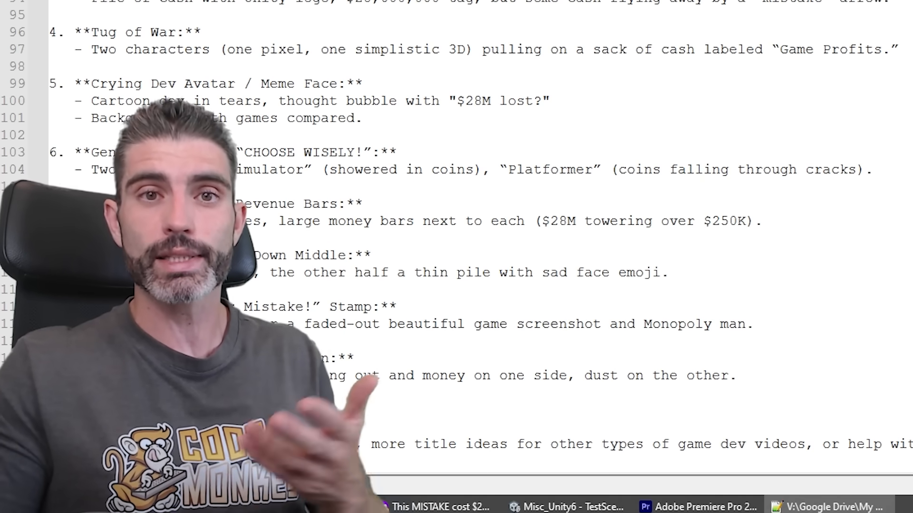
Expand the channel's reply listing OBS, Premiere and Photoshop as its video tech stack.
{"action": "left_click", "coordinate": [441, 506]}
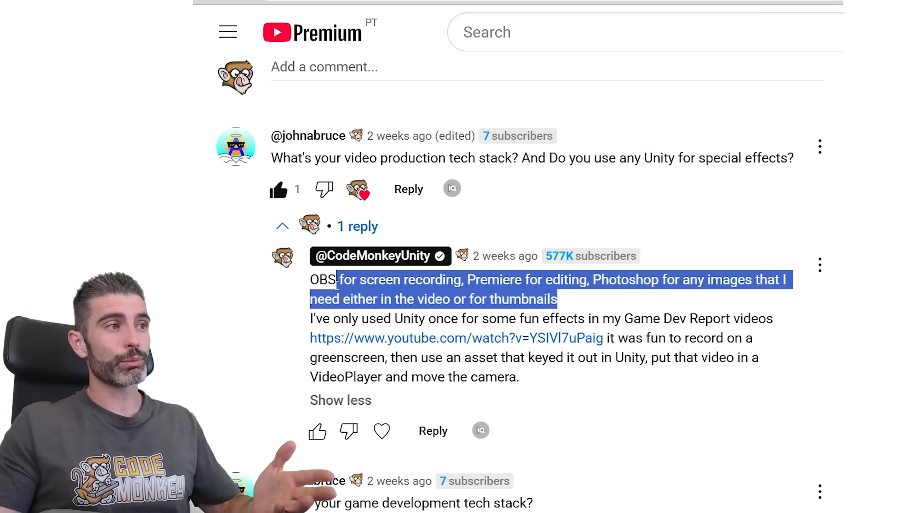
{"action": "left_click", "coordinate": [645, 293]}
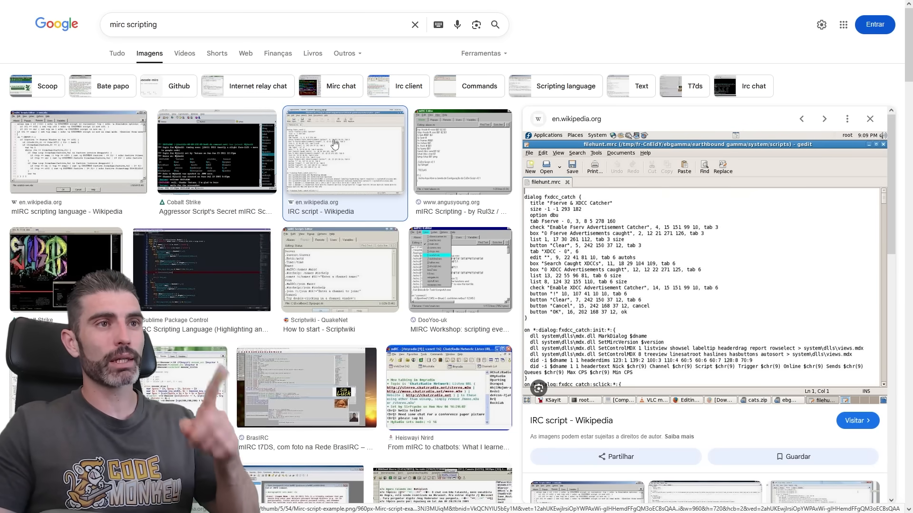
Preview the mIRC scripting result, then the Dark Galaxy game screenshot in Google Images.
{"action": "left_click", "coordinate": [185, 322]}
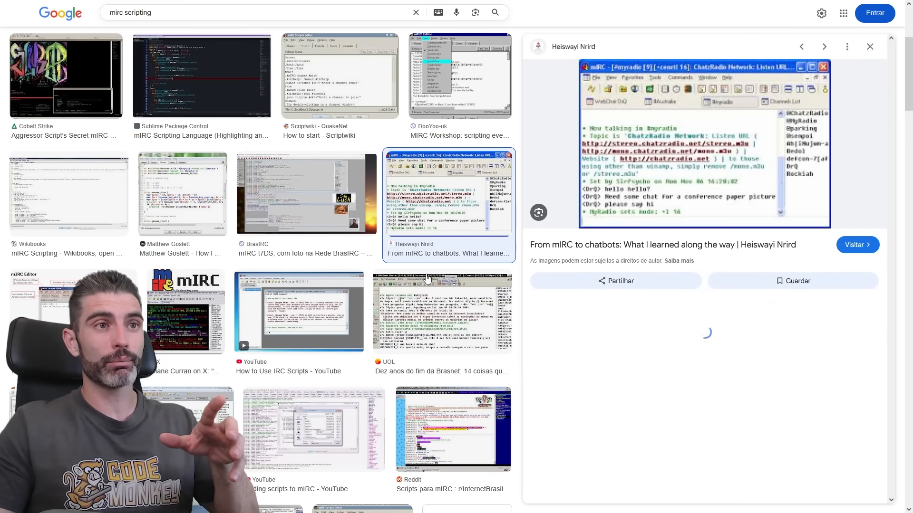
{"action": "left_click", "coordinate": [443, 312]}
{"action": "type", "text": "darkgalaxy"}
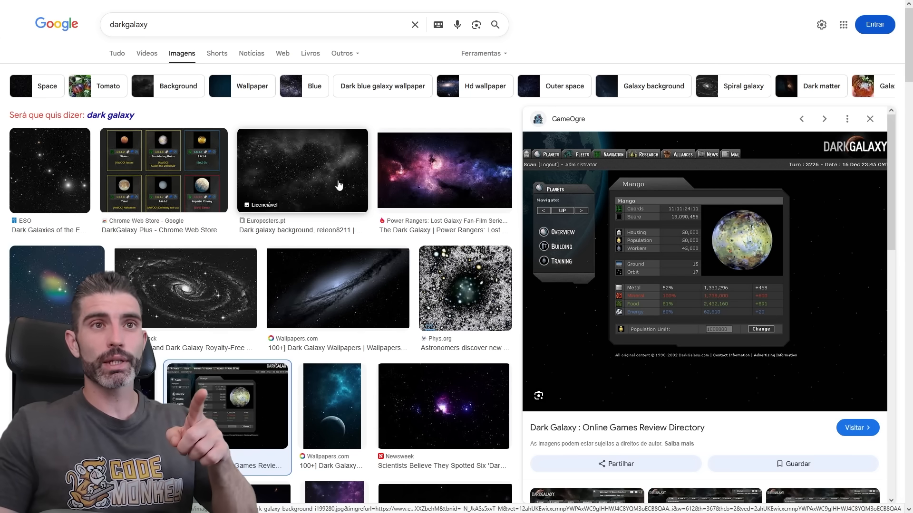
{"action": "mouse_move", "coordinate": [714, 256]}
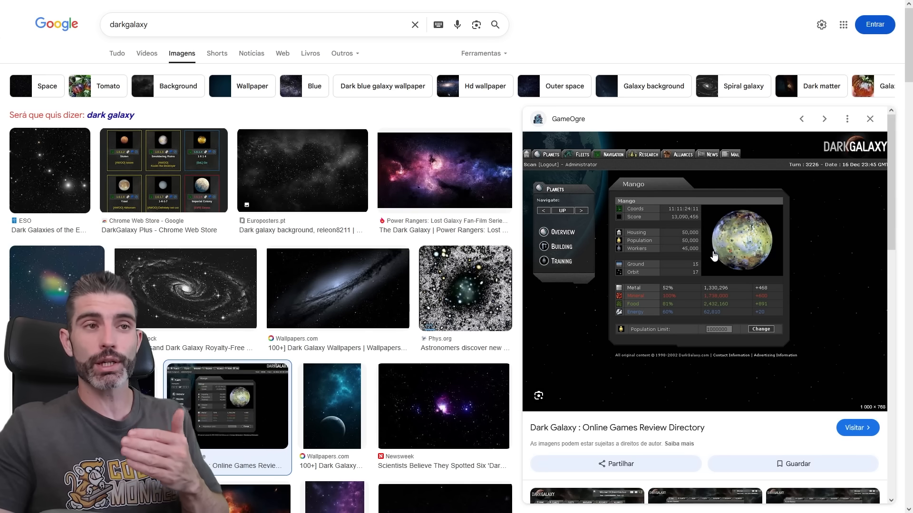
{"action": "mouse_move", "coordinate": [711, 253]}
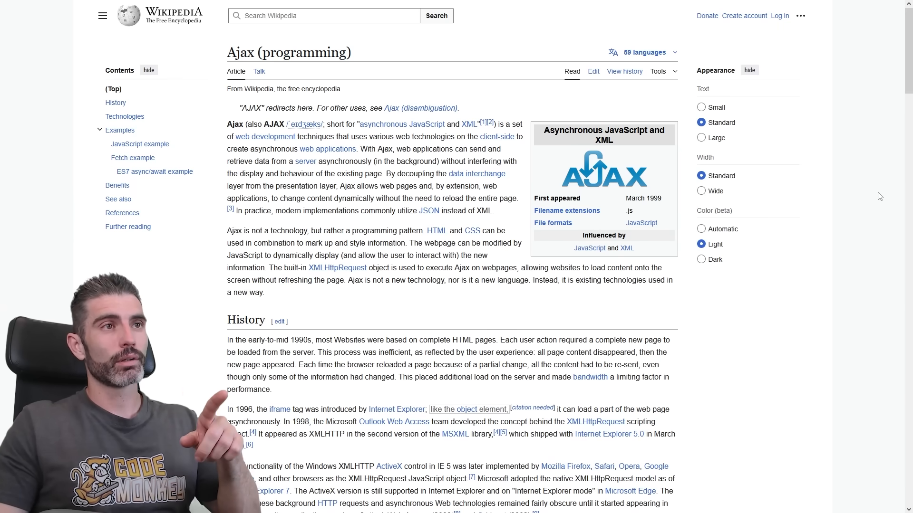
{"action": "mouse_move", "coordinate": [868, 203]}
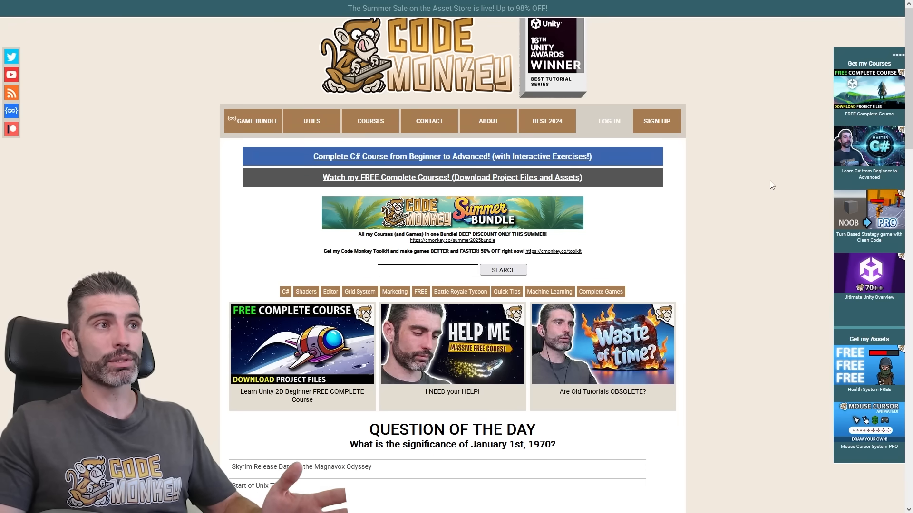
Go to the Code Monkey homepage and scroll down to its course links and Question of the Day.
{"action": "left_click", "coordinate": [370, 121]}
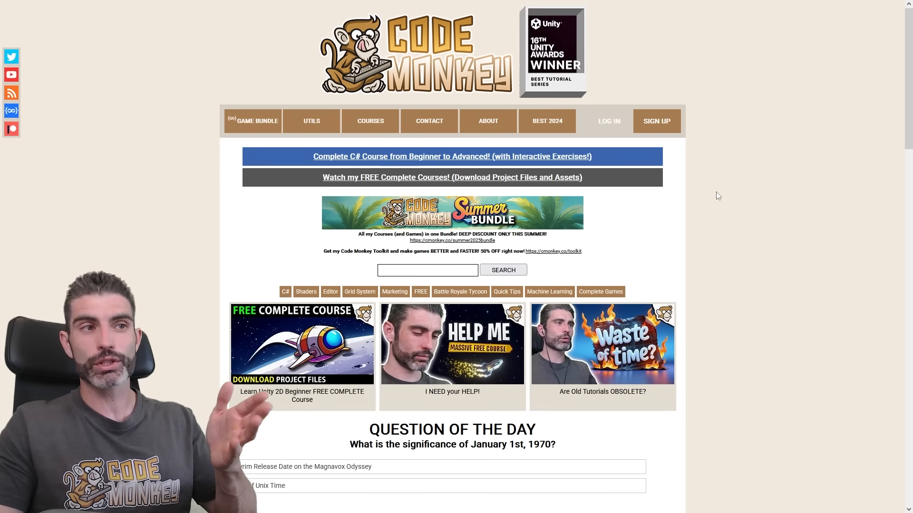
{"action": "scroll", "scroll_direction": "down", "scroll_amount": 3}
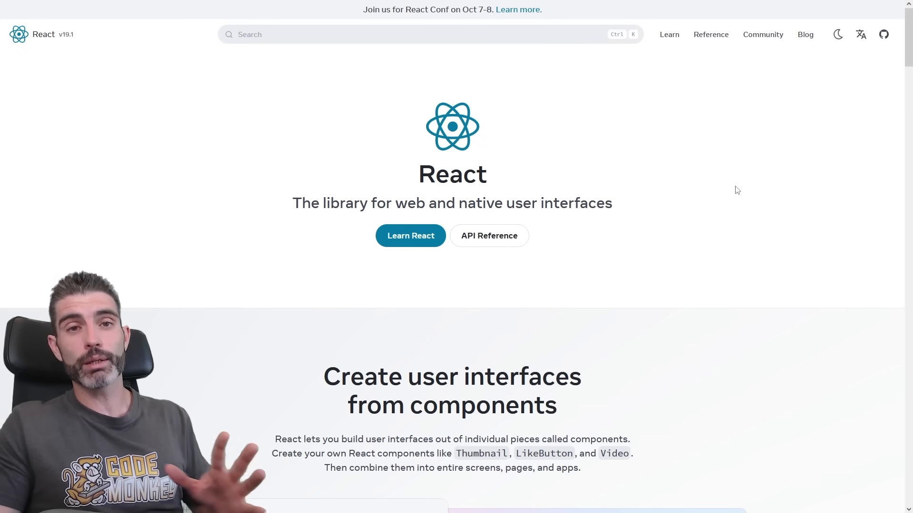
Scroll down the react.dev homepage about the library for web and native user interfaces.
{"action": "scroll", "scroll_direction": "down", "scroll_amount": 3}
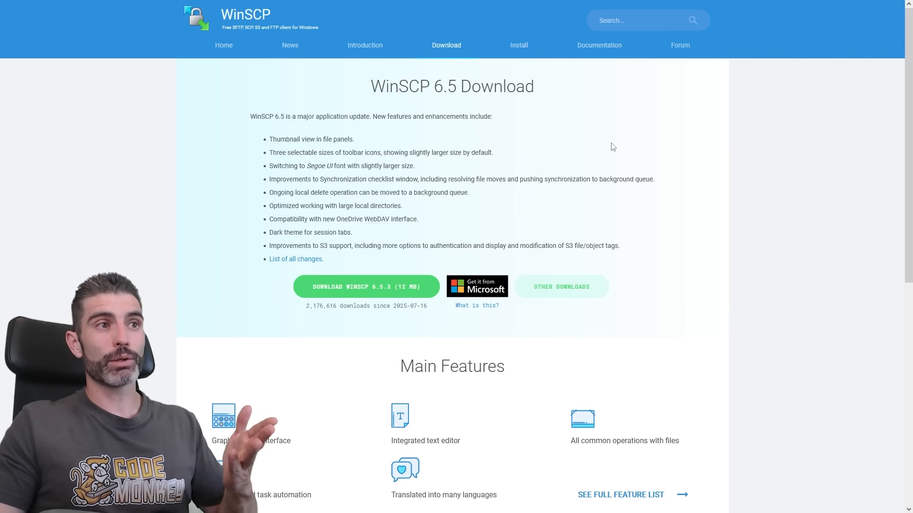
{"action": "mouse_move", "coordinate": [607, 165]}
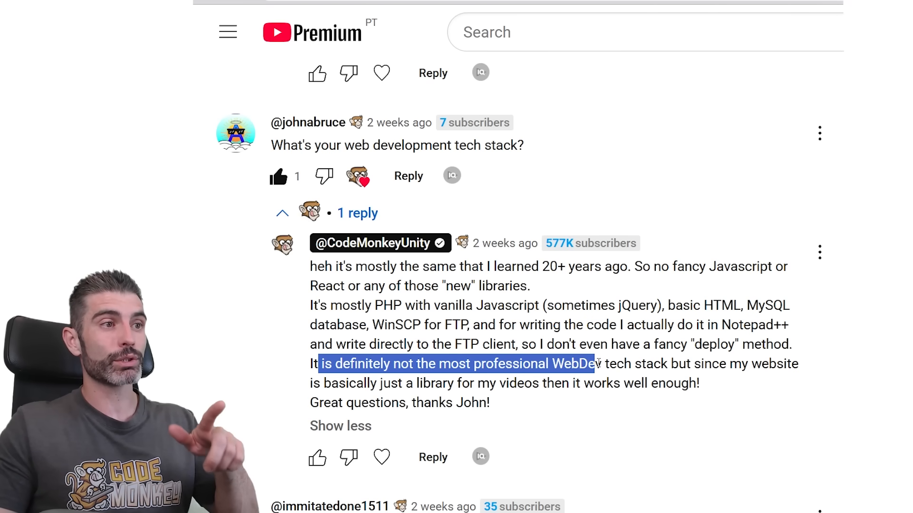
Expand the reply covering PHP, JavaScript, MySQL, WinSCP and Notepad++ as the web stack.
{"action": "left_click", "coordinate": [324, 363]}
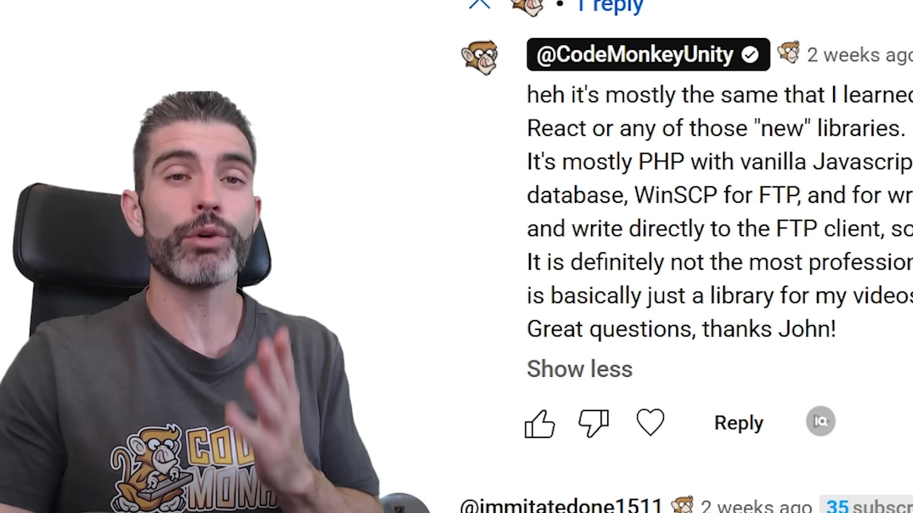
{"action": "scroll", "scroll_direction": "up", "scroll_amount": 3}
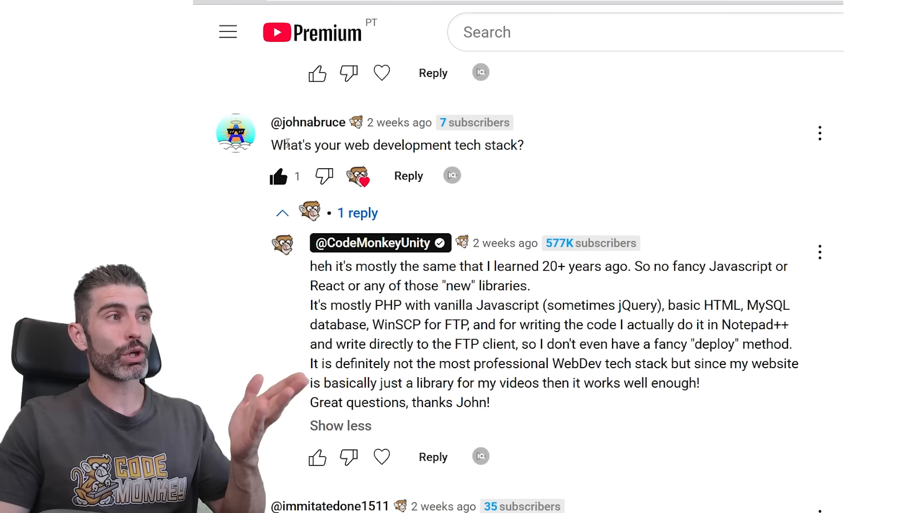